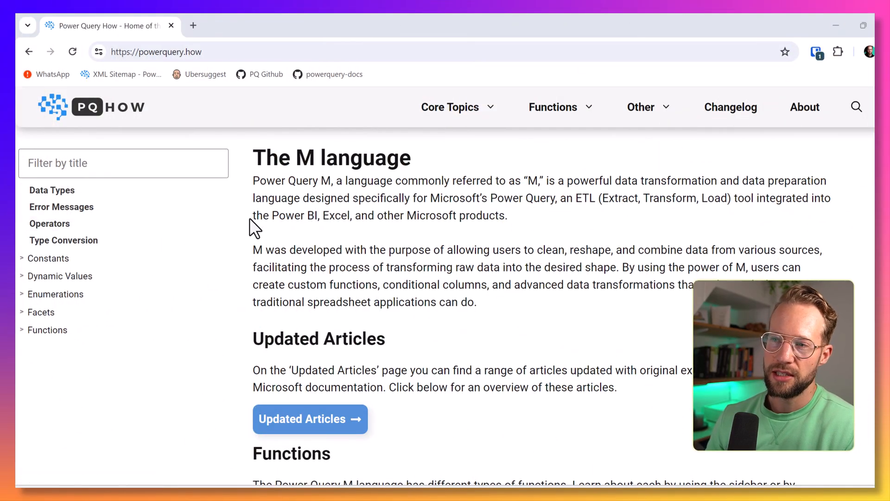
mouse_move(195, 155)
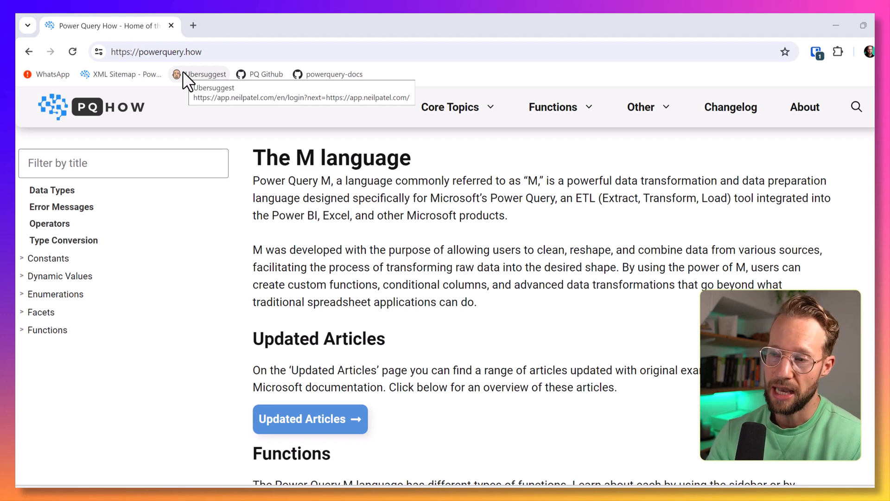
mouse_move(332, 303)
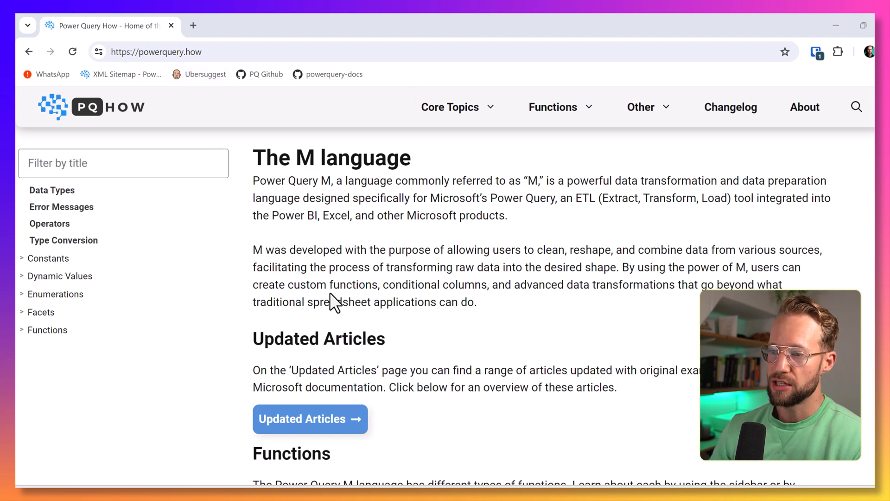
mouse_move(371, 282)
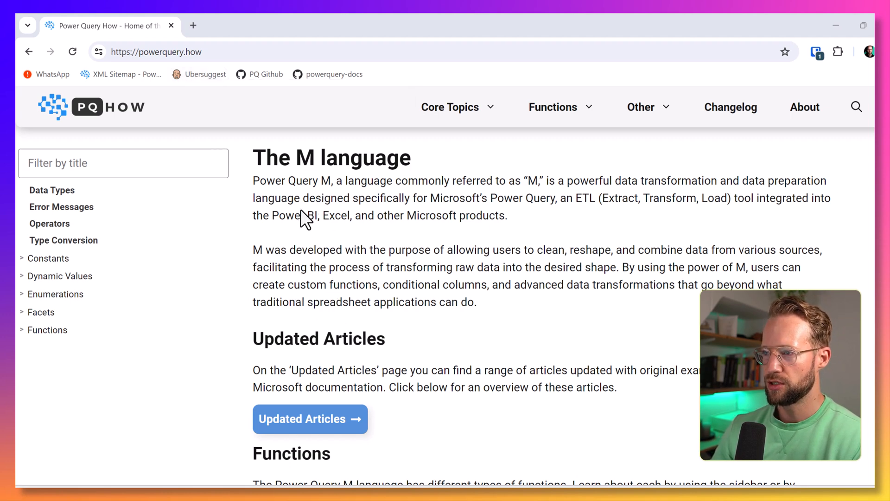
- Open the Replacer Functions category card, then follow its Replacer.ReplaceText link
scroll(down, 3)
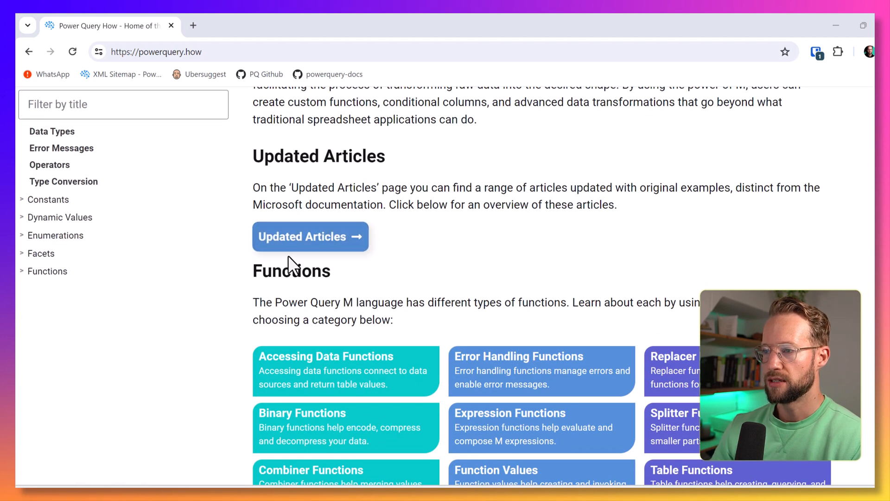
scroll(down, 3)
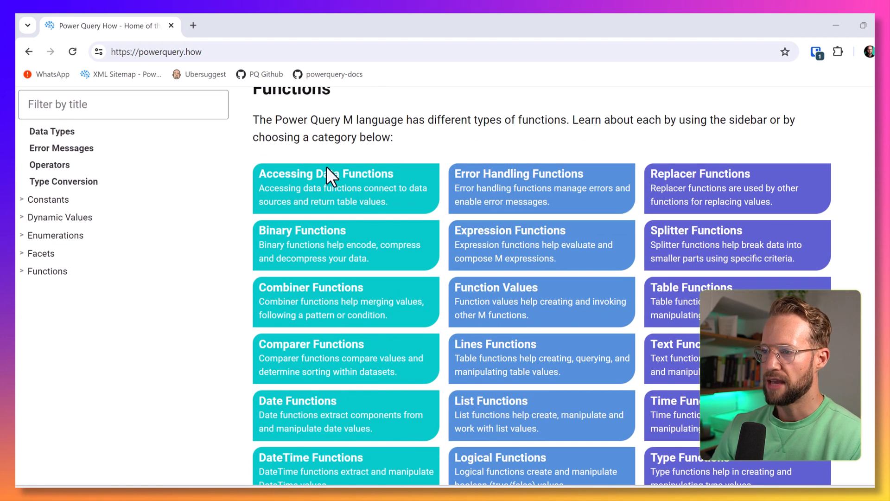
mouse_move(431, 264)
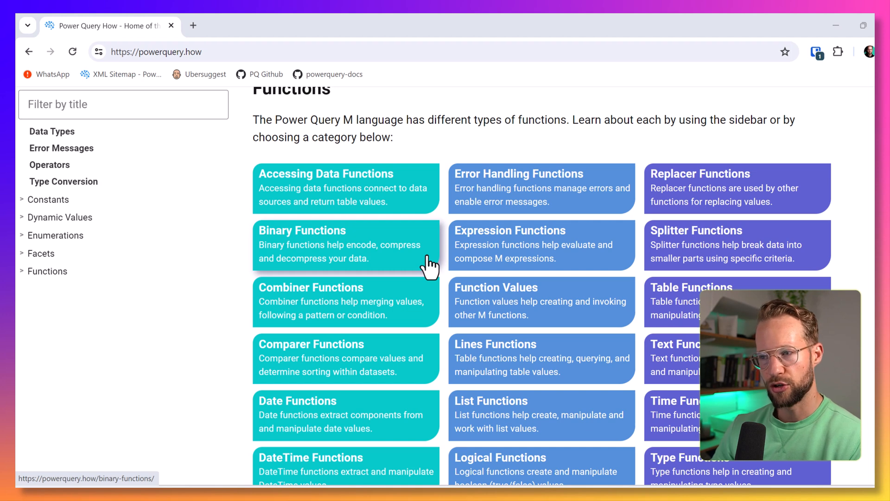
mouse_move(502, 222)
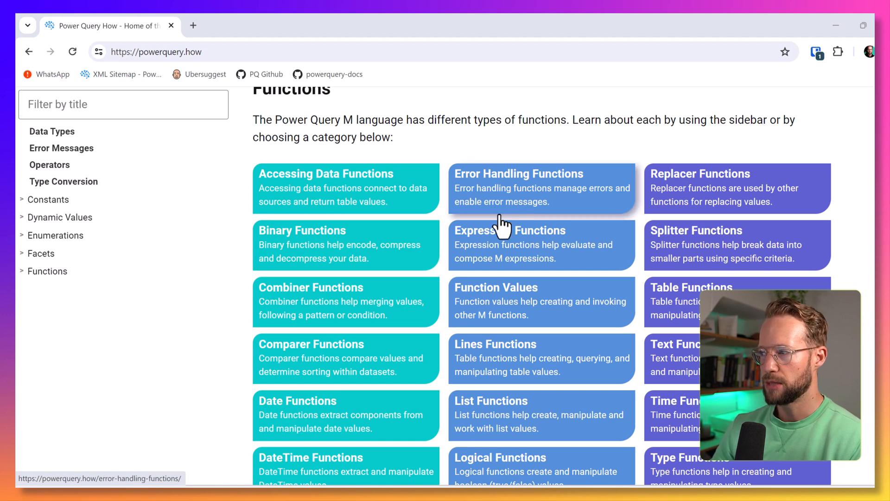
mouse_move(704, 190)
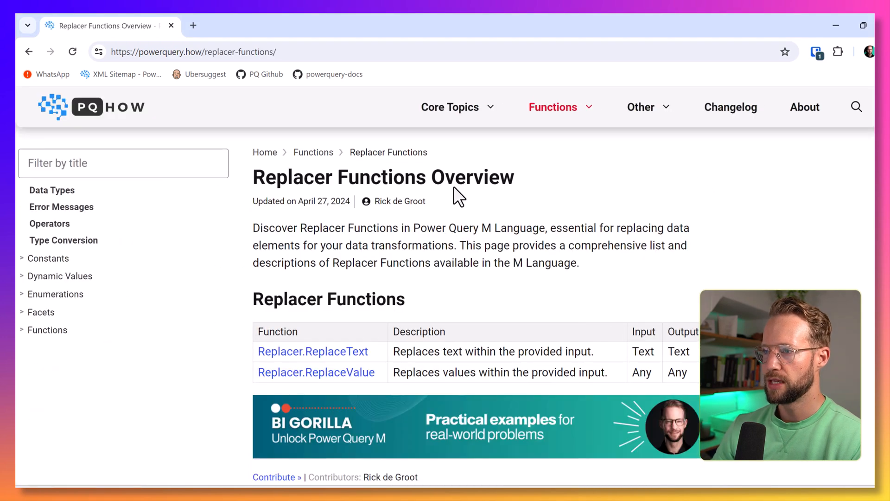
click(47, 330)
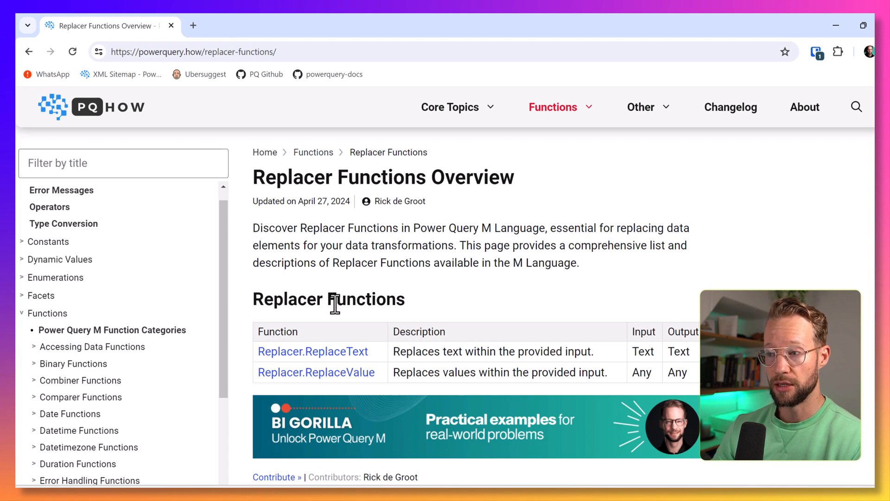
scroll(down, 3)
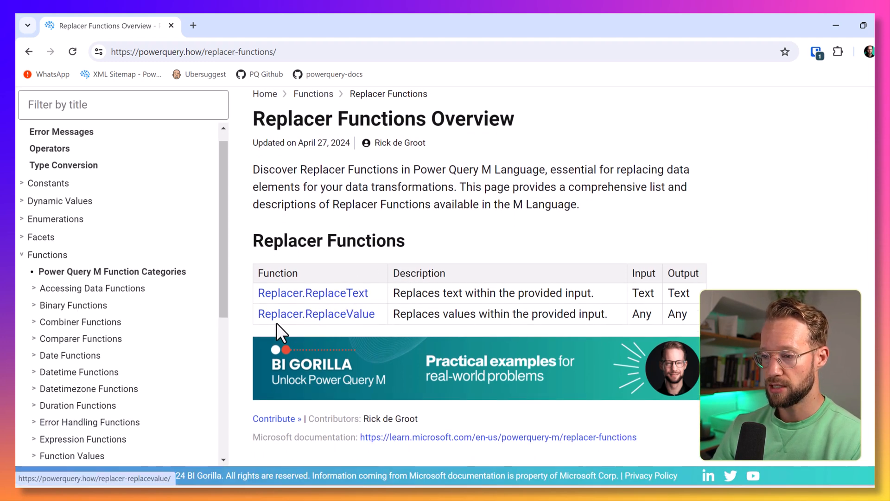
click(312, 293)
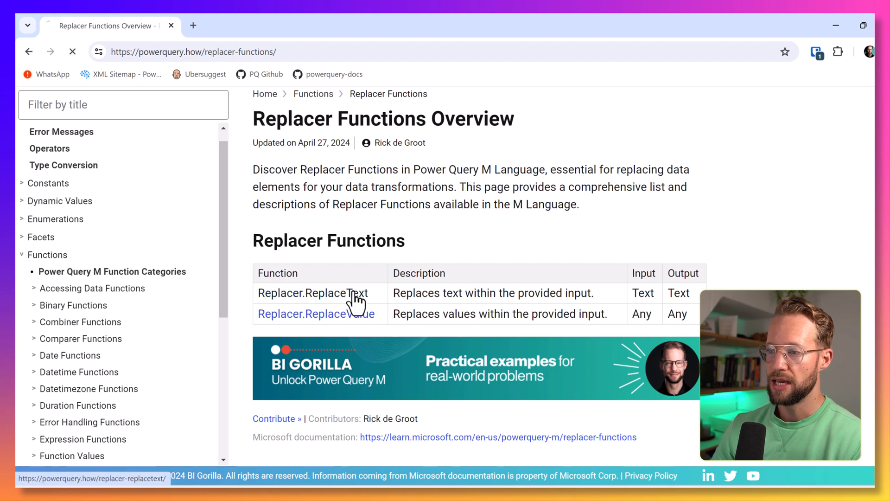
- Read the Replacer.ReplaceText article, then expand Replacer Functions in the sidebar navigation
click(312, 293)
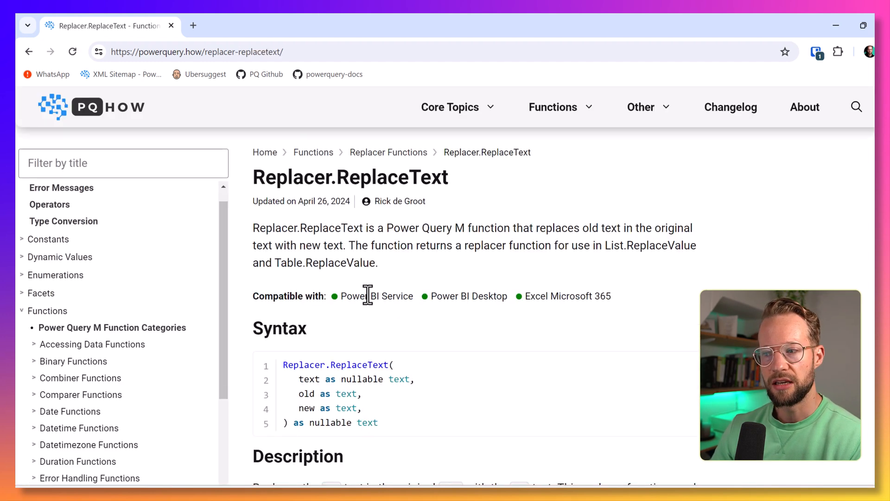
scroll(down, 3)
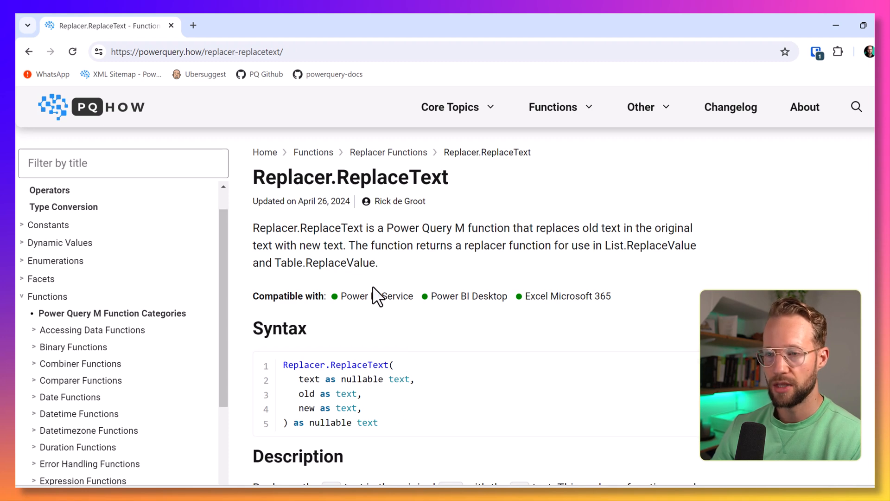
mouse_move(375, 244)
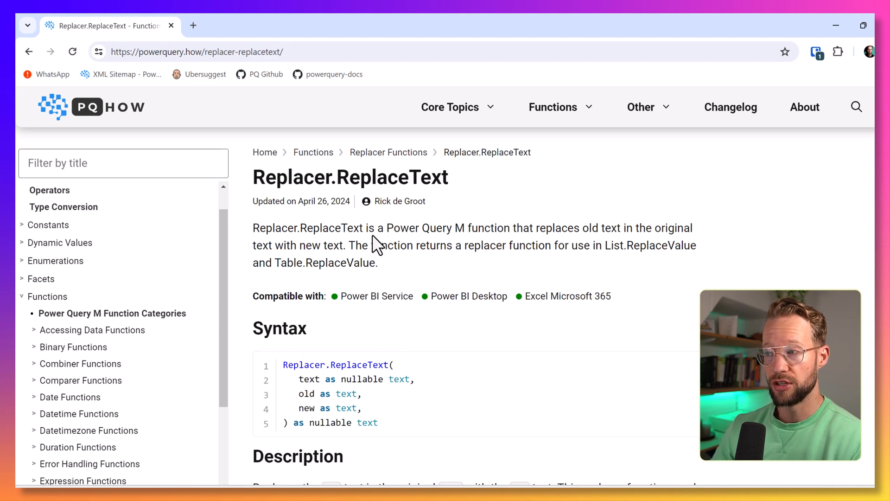
click(552, 107)
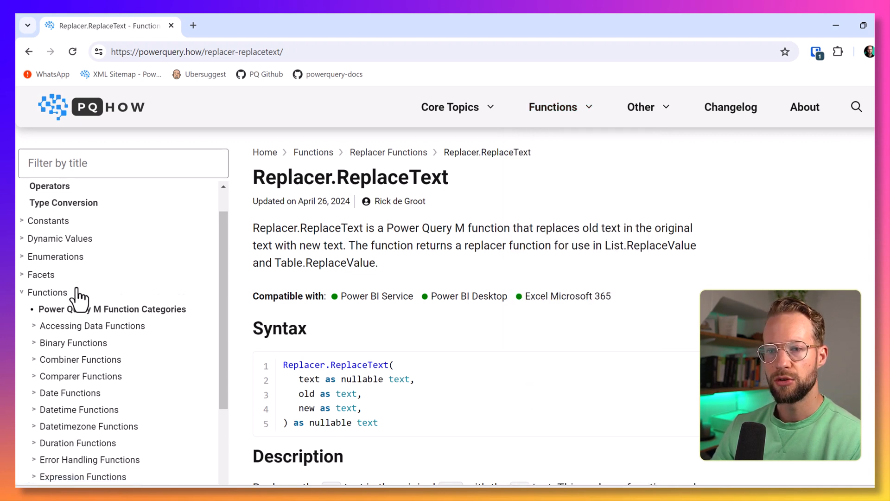
scroll(down, 3)
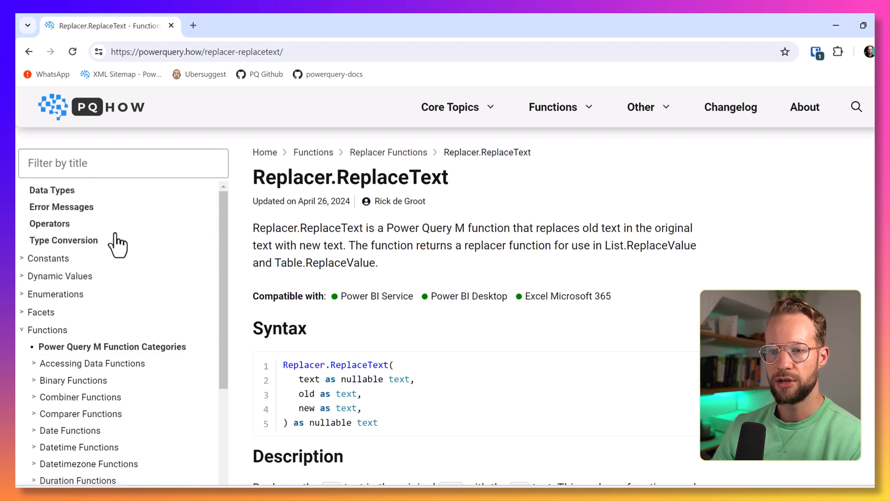
scroll(down, 3)
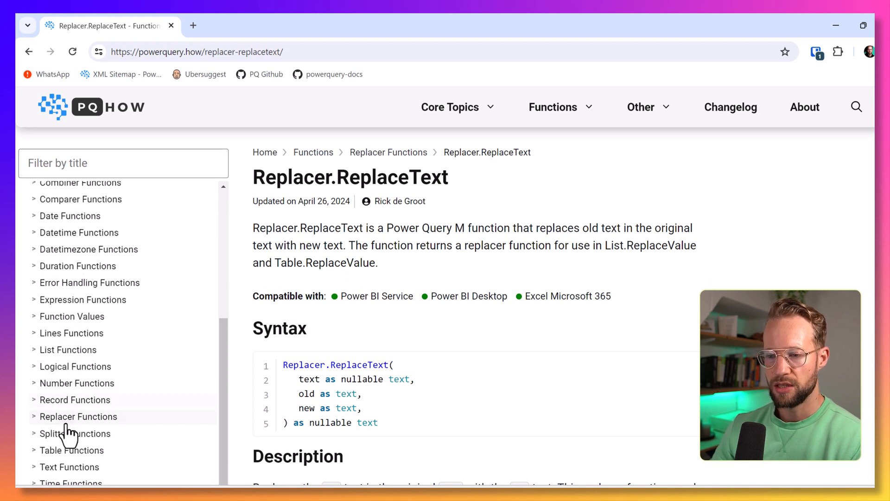
click(78, 416)
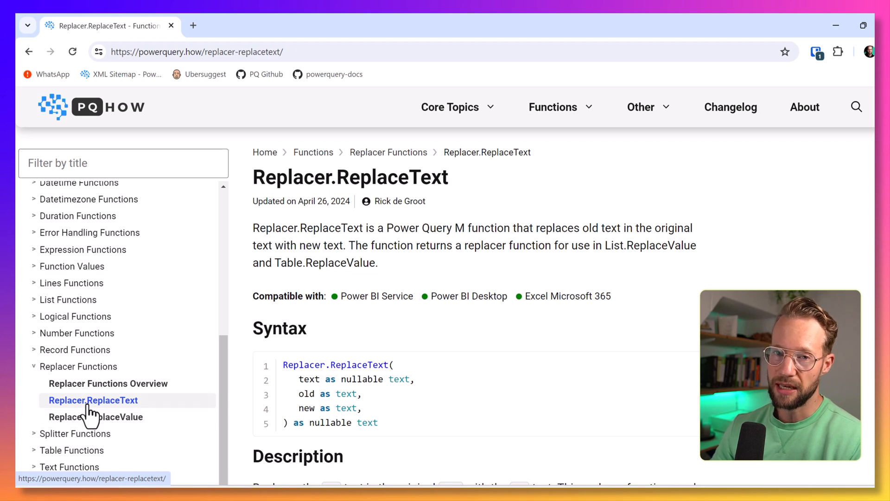
mouse_move(128, 394)
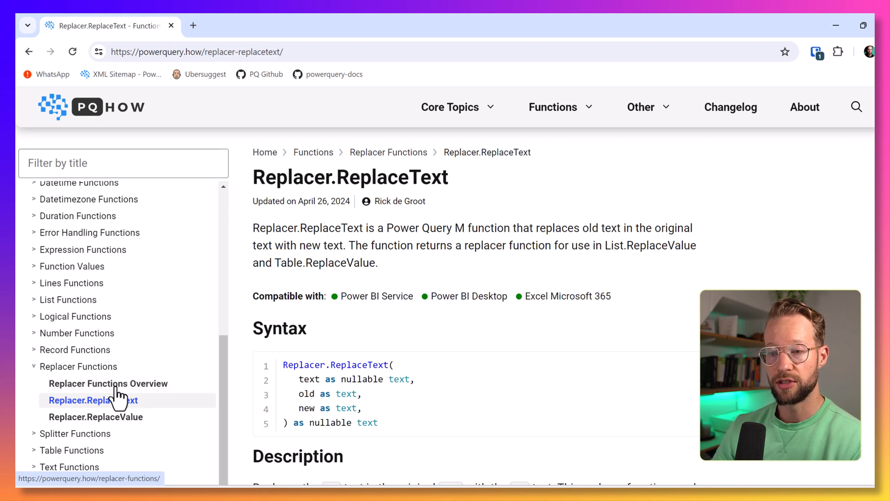
- Expand List Functions in the sidebar and browse functions like List.Accumulate and List.First
click(68, 299)
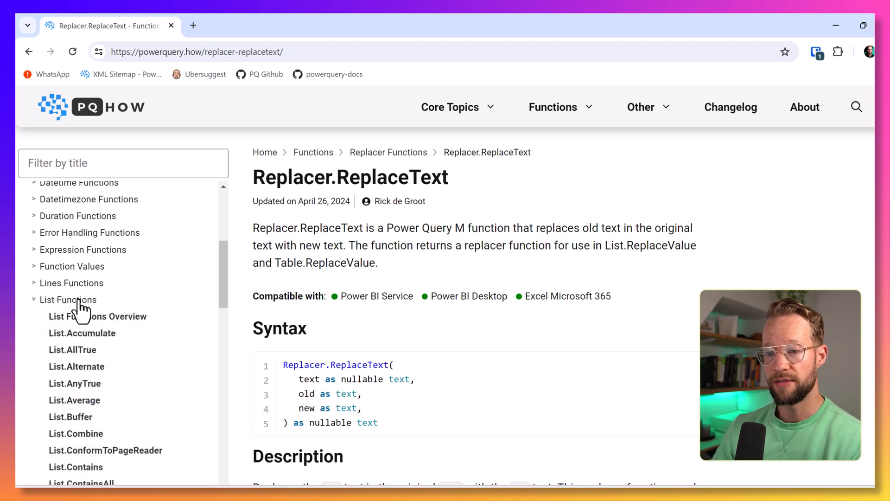
mouse_move(113, 315)
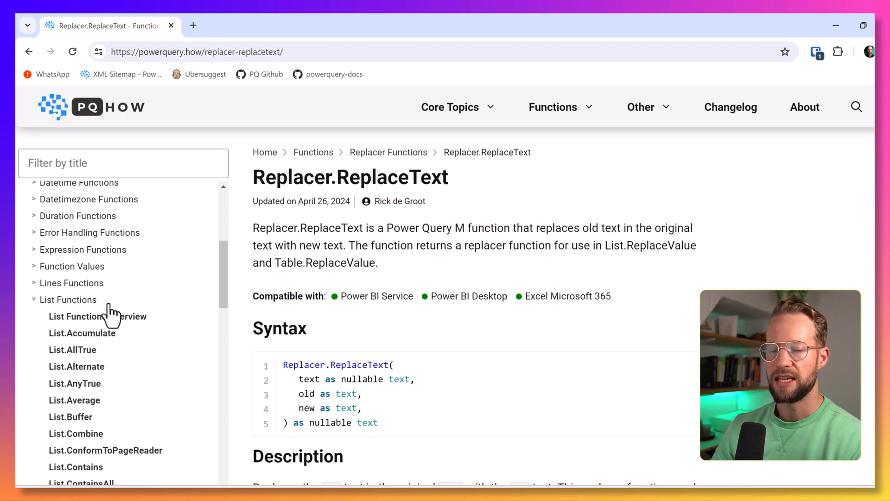
scroll(down, 3)
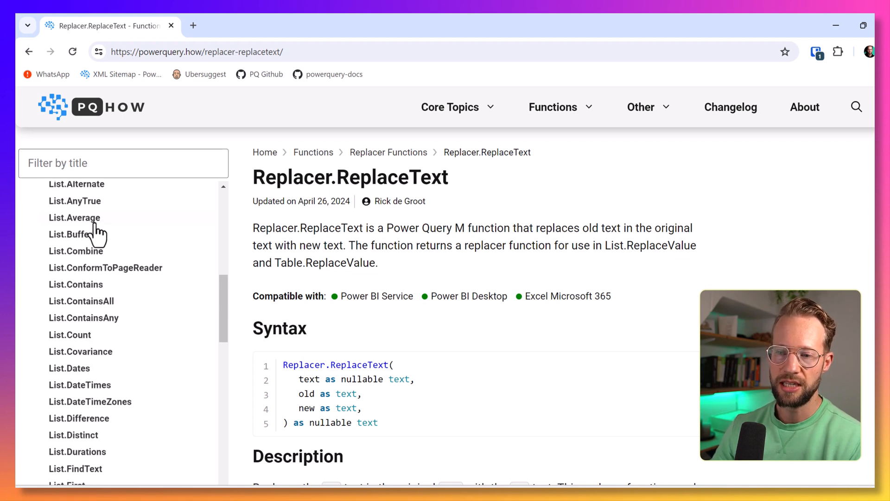
scroll(down, 3)
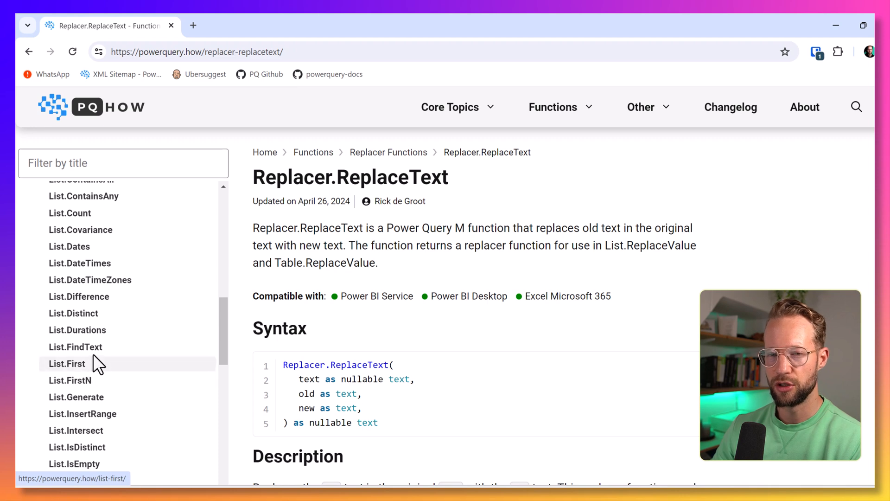
mouse_move(76, 347)
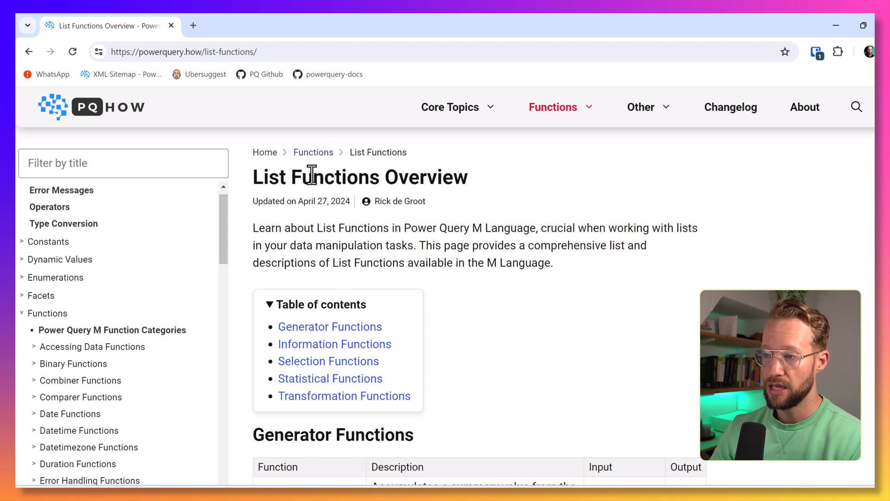
- Scroll to the Generator Functions table and open the List.Dates article
scroll(down, 3)
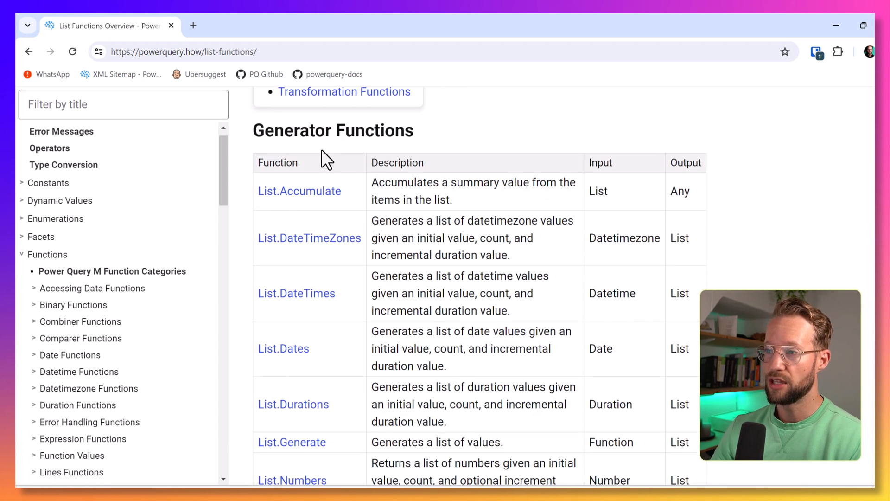
mouse_move(372, 161)
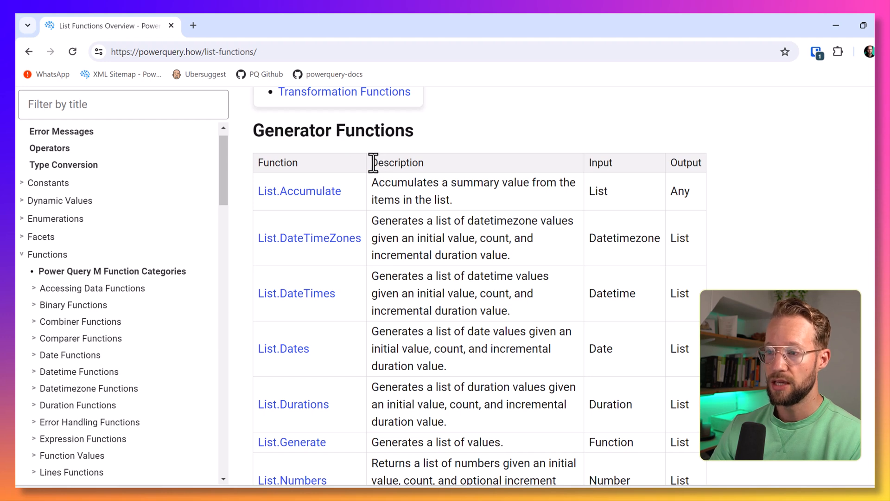
mouse_move(284, 348)
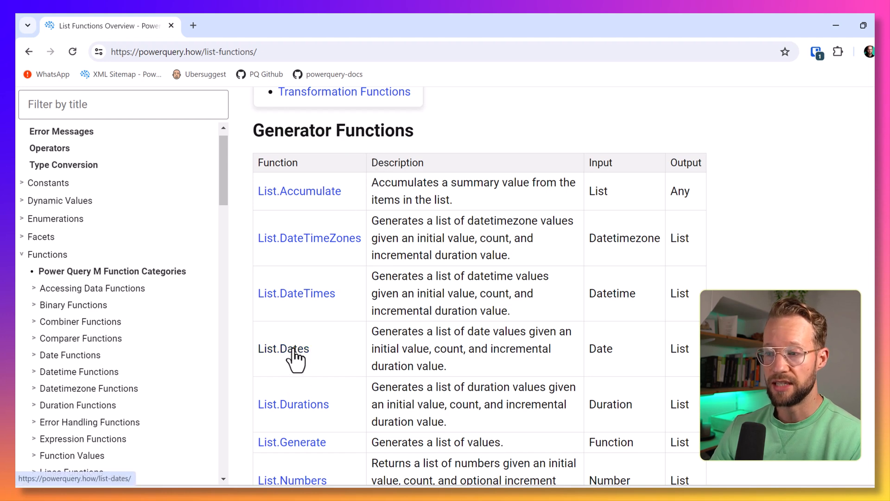
scroll(down, 3)
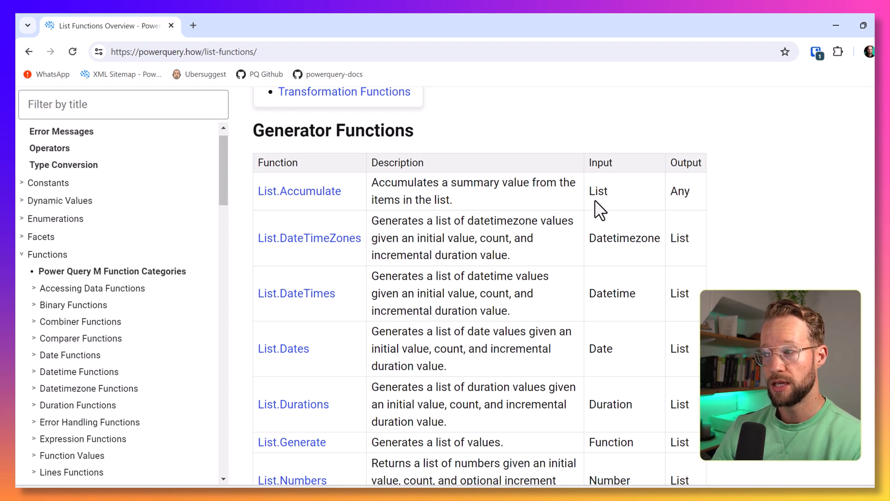
mouse_move(307, 201)
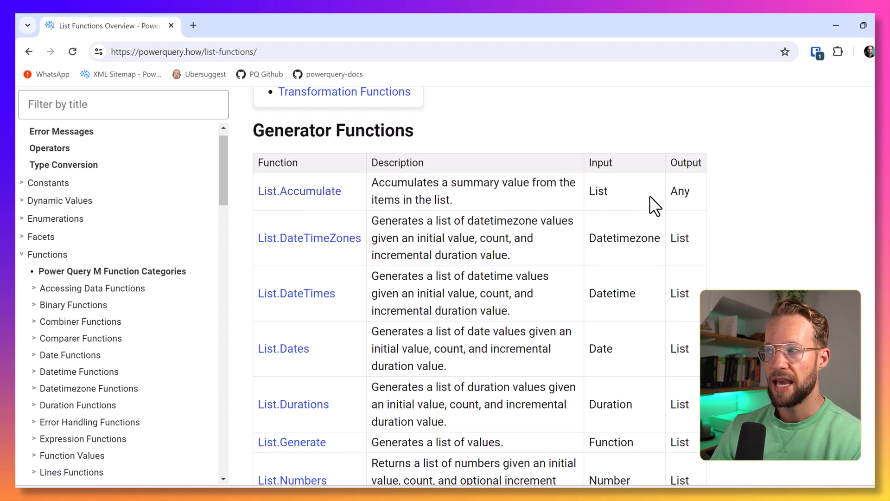
mouse_move(676, 213)
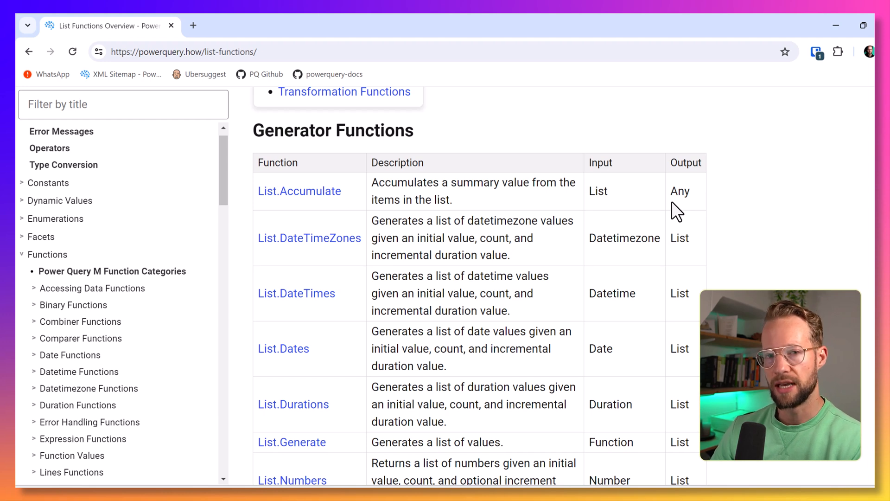
mouse_move(299, 190)
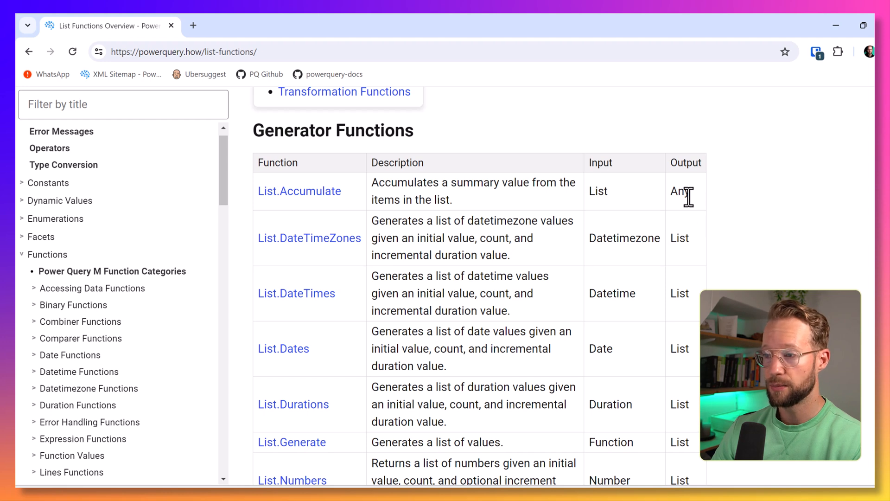
scroll(down, 3)
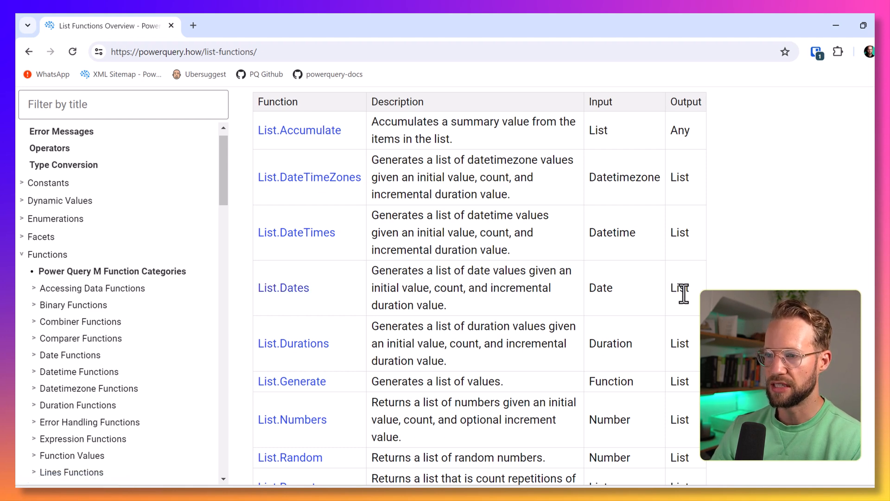
click(283, 287)
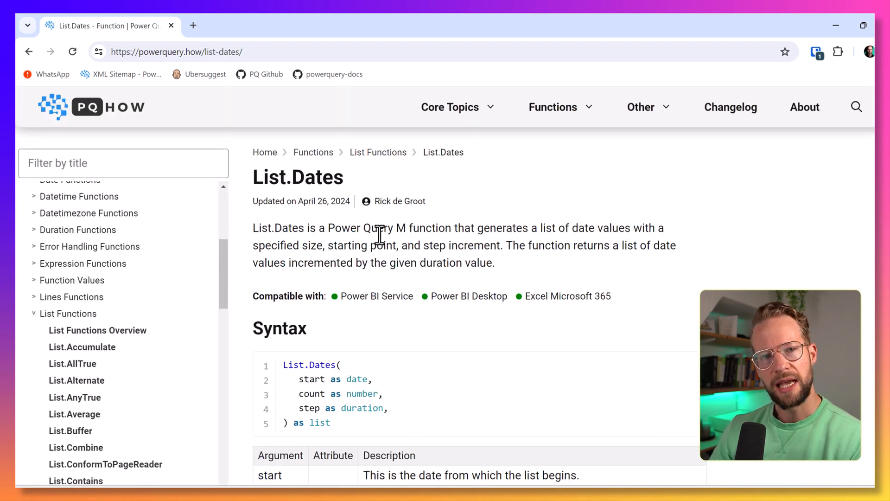
- Follow the Microsoft documentation link below List.Dates' related functions into a new tab
scroll(down, 3)
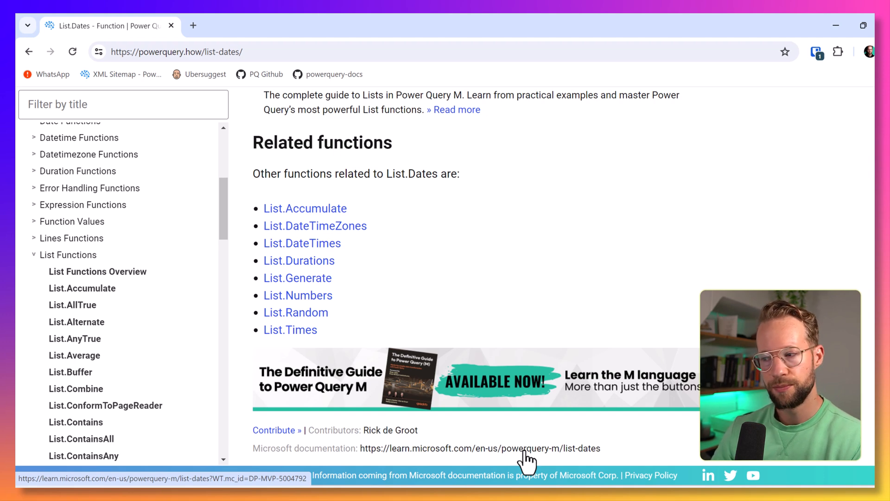
click(480, 448)
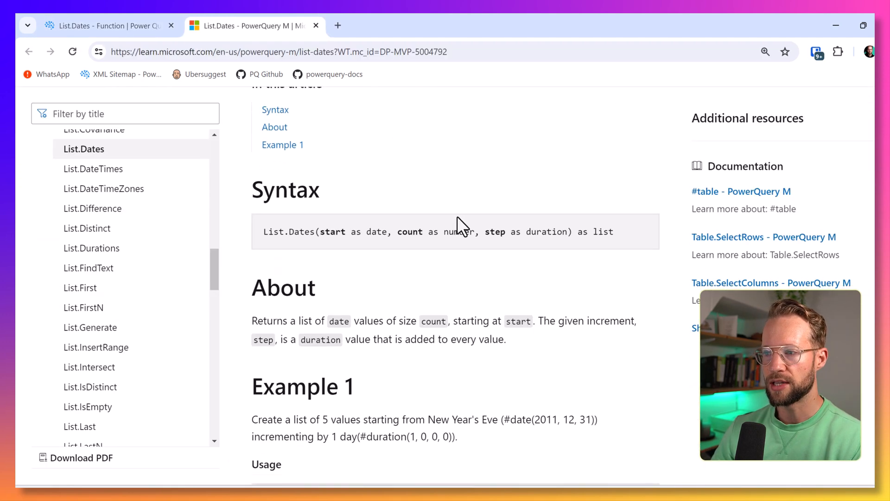
- Return from Microsoft Learn to the powerquery.how List.Dates tab
click(105, 25)
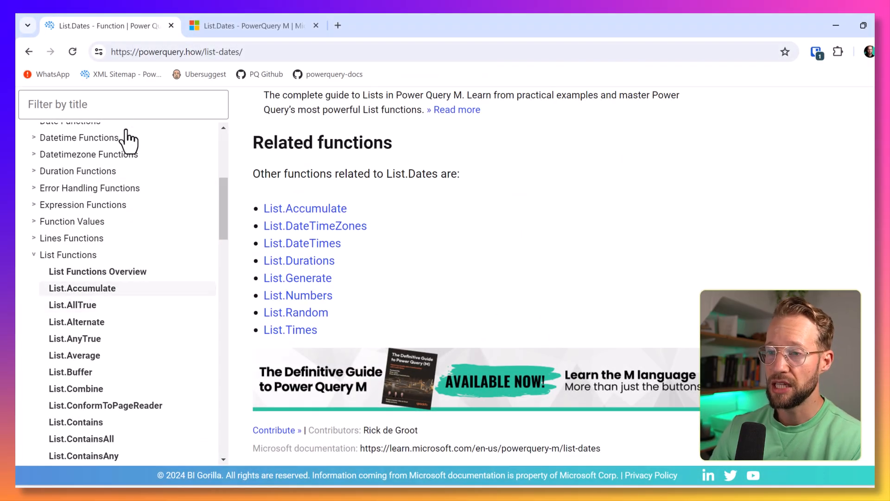
- Type 'List.C' into the sidebar's Filter by title box
click(122, 104)
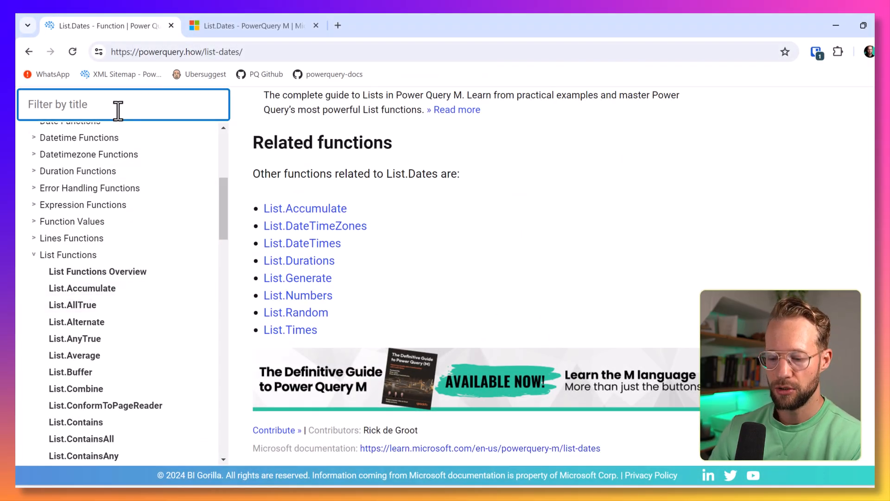
text(List.)
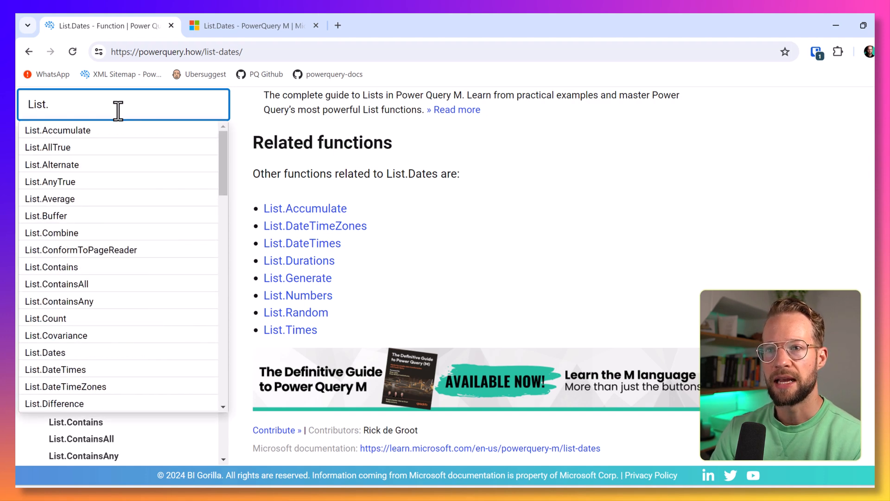
text(C)
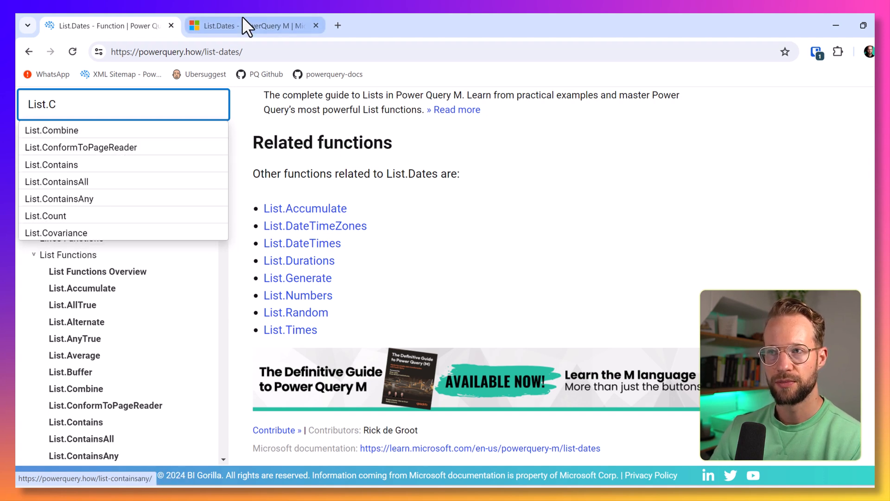
- Filter Microsoft Learn's function titles by 'List.C' for comparison, then return to powerquery.how
click(254, 26)
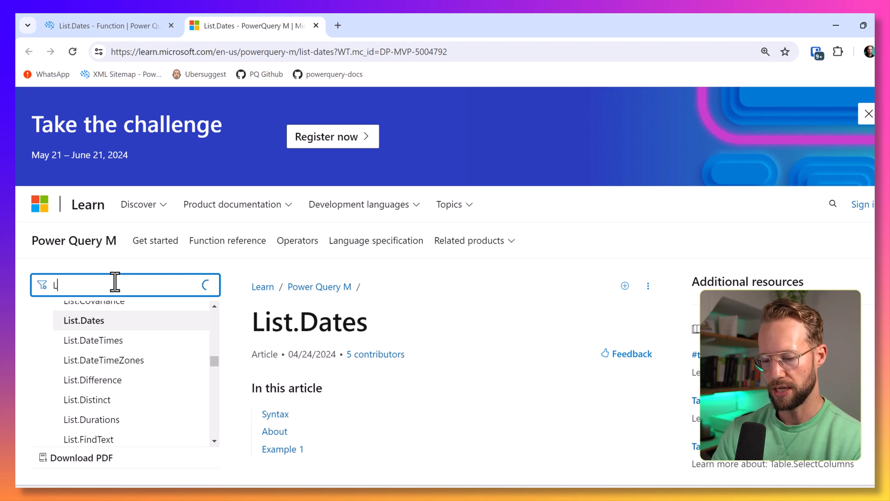
text(ist.C)
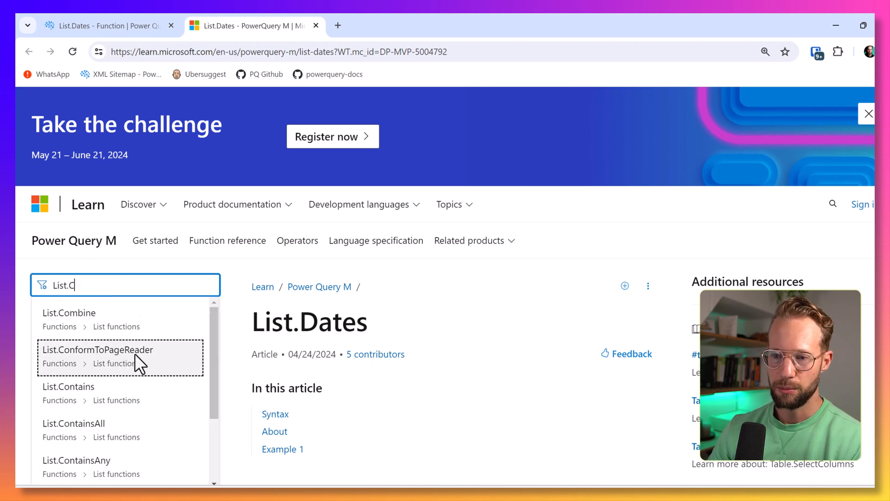
mouse_move(116, 355)
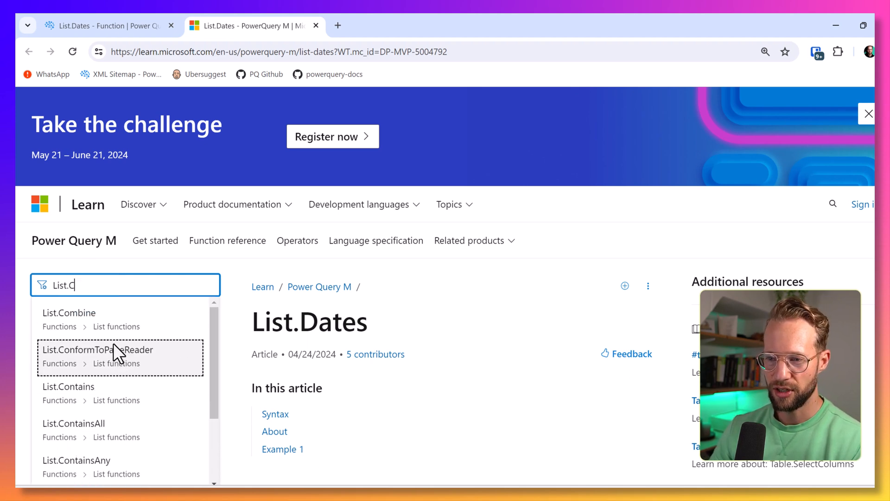
key(Backspace)
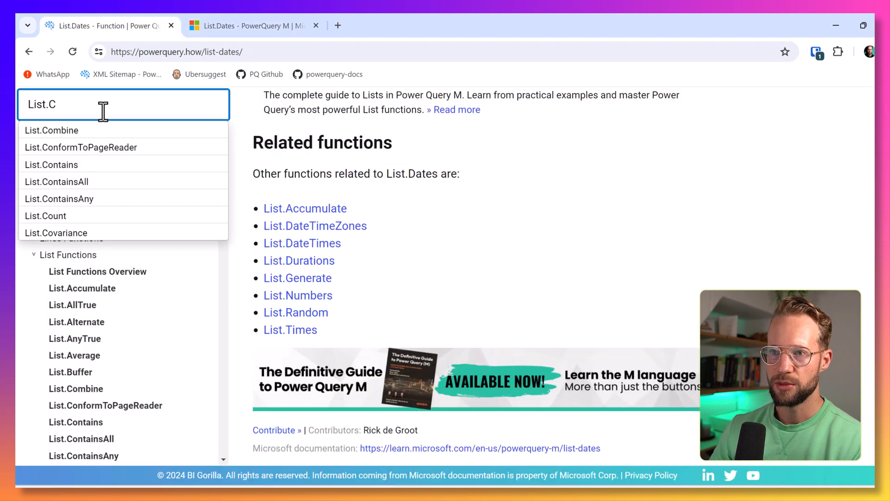
- Clear the 'C' from the title filter and open List Functions from the breadcrumb
key(Backspace)
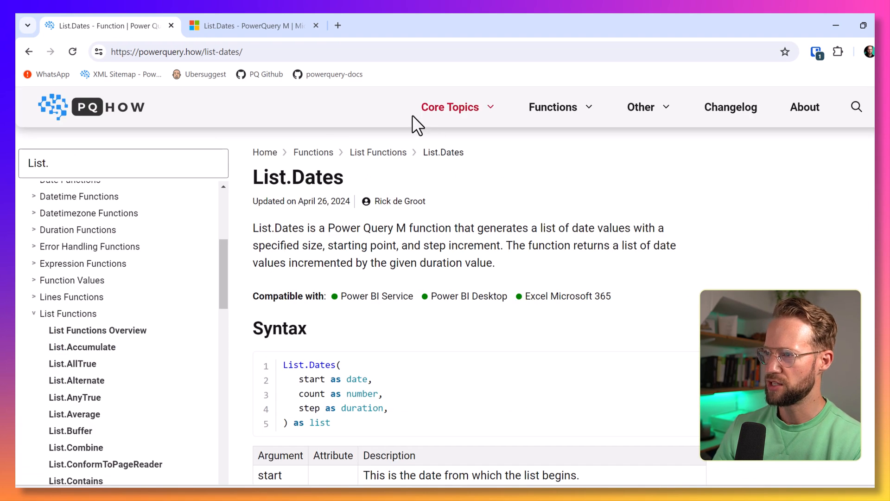
mouse_move(377, 152)
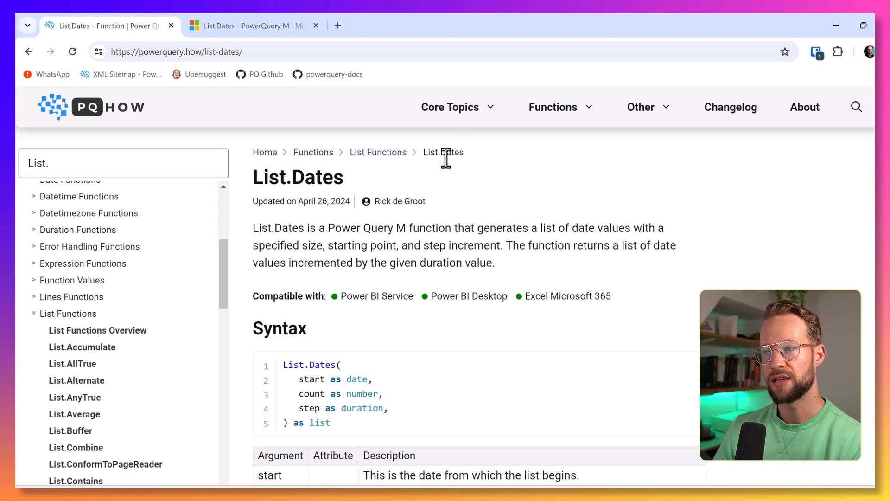
click(377, 152)
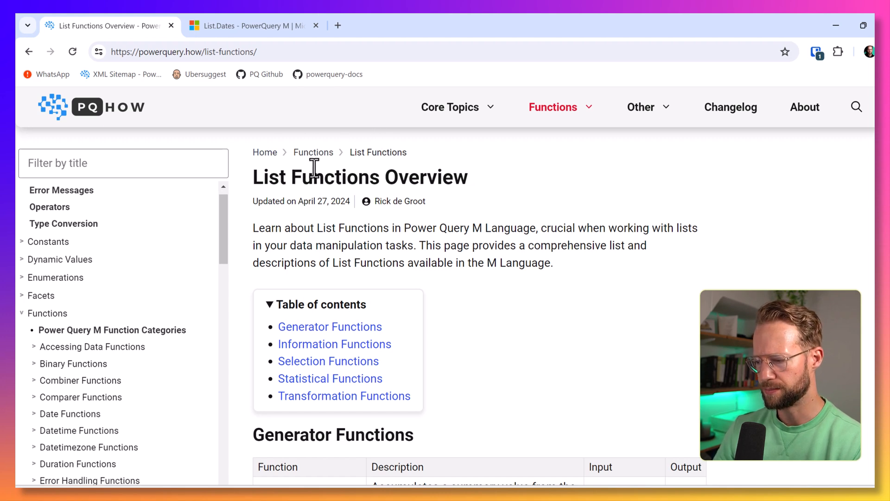
mouse_move(400, 225)
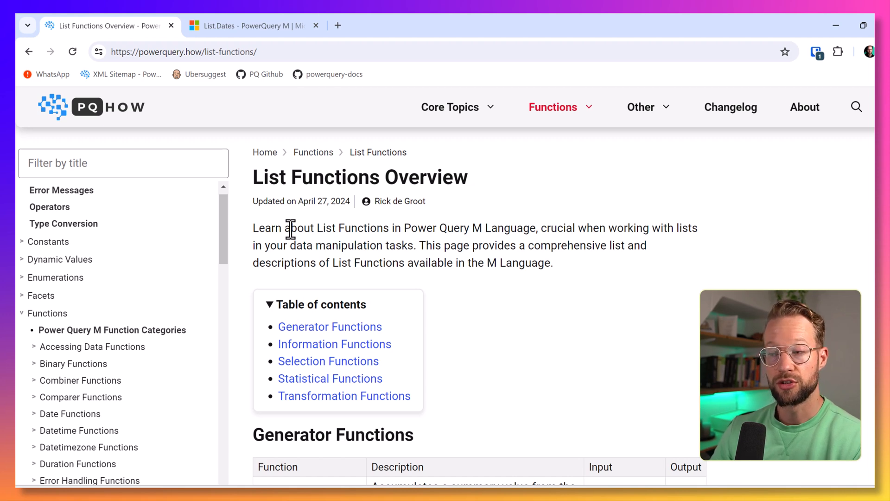
mouse_move(105, 111)
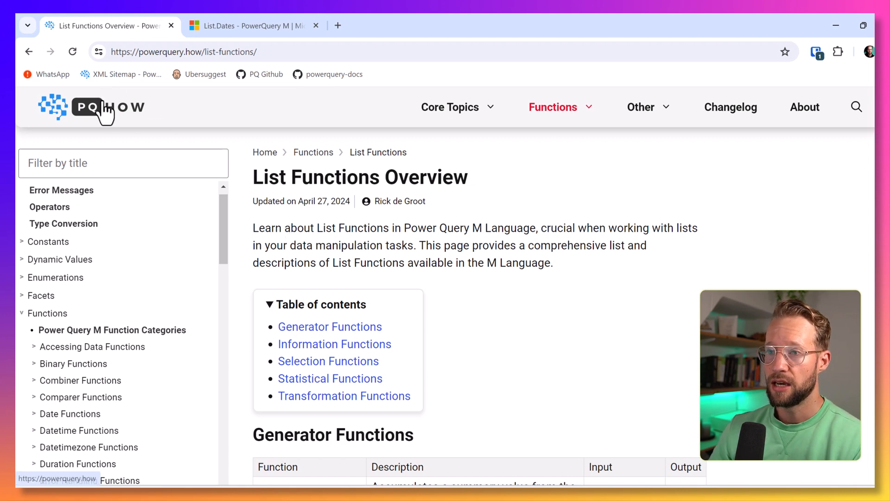
- Go to the home page via the logo, open Updated Articles, and scroll its table
click(87, 107)
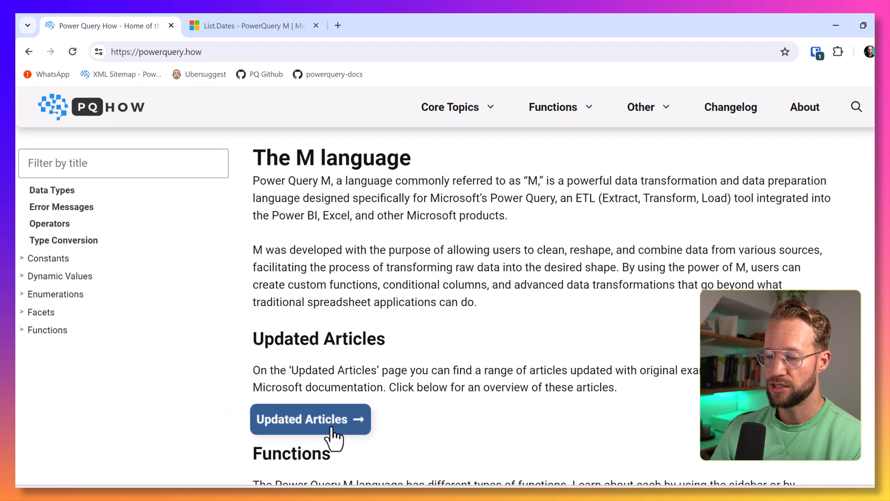
mouse_move(311, 420)
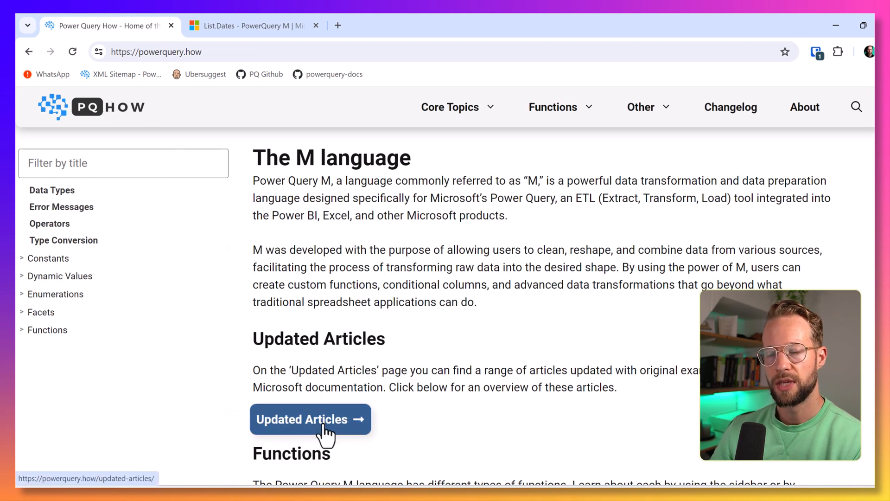
click(310, 419)
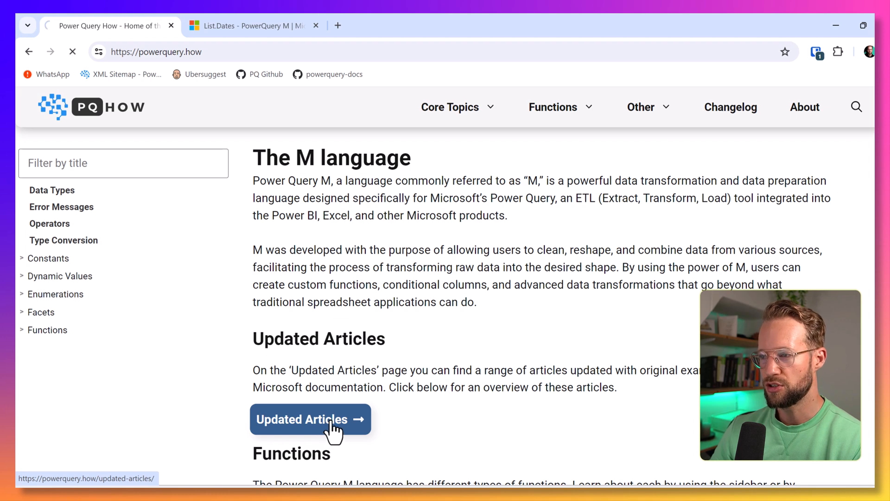
click(311, 419)
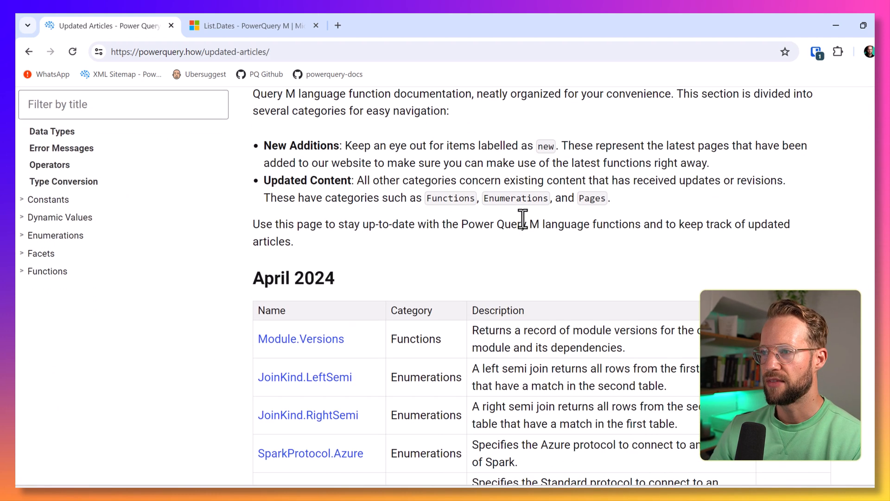
scroll(down, 3)
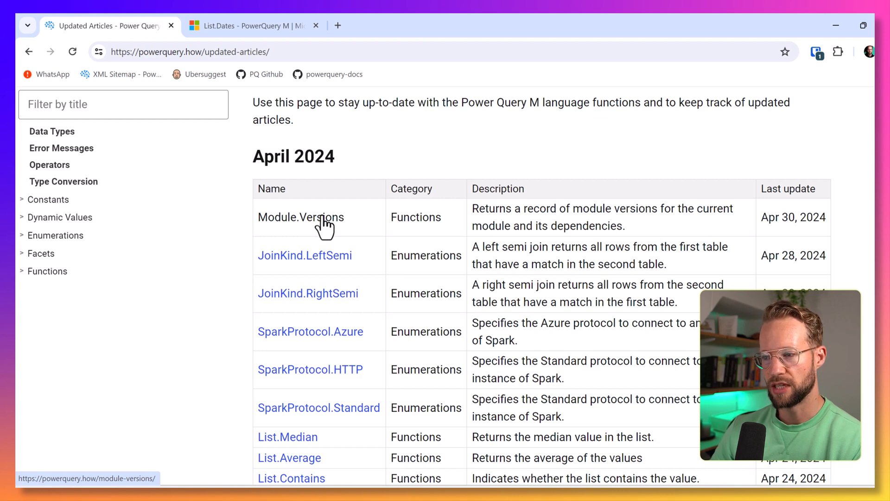
scroll(down, 3)
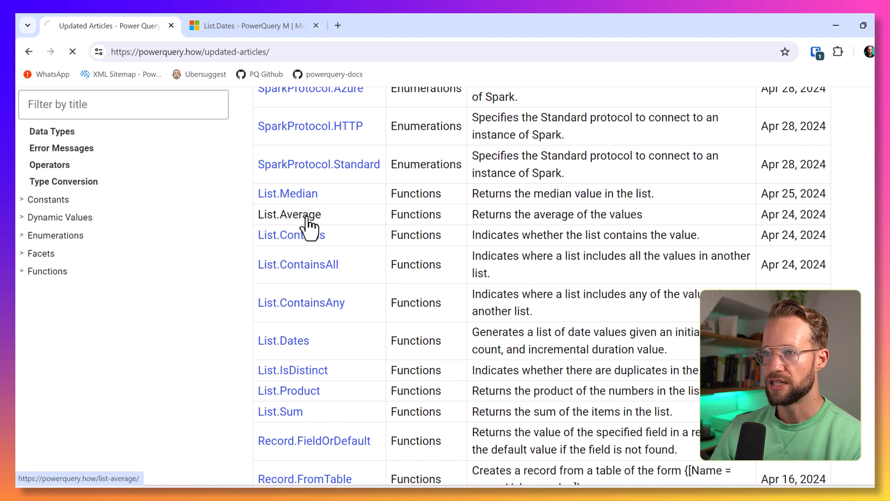
click(289, 214)
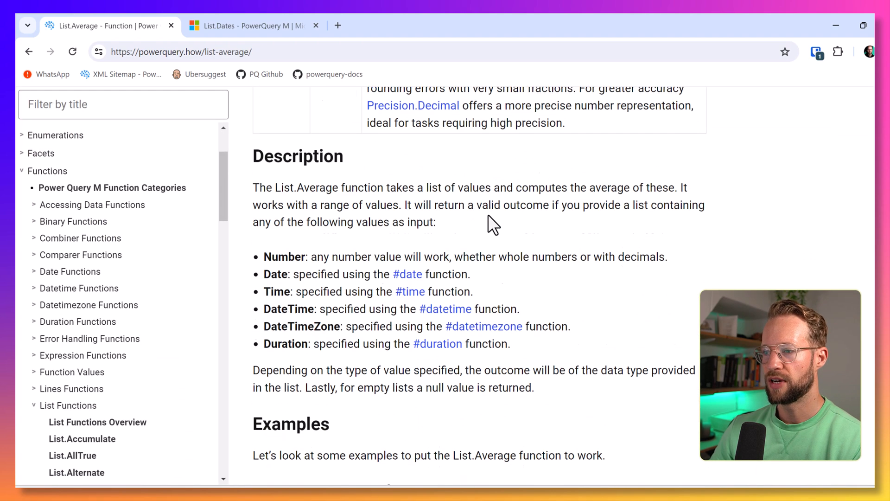
scroll(down, 3)
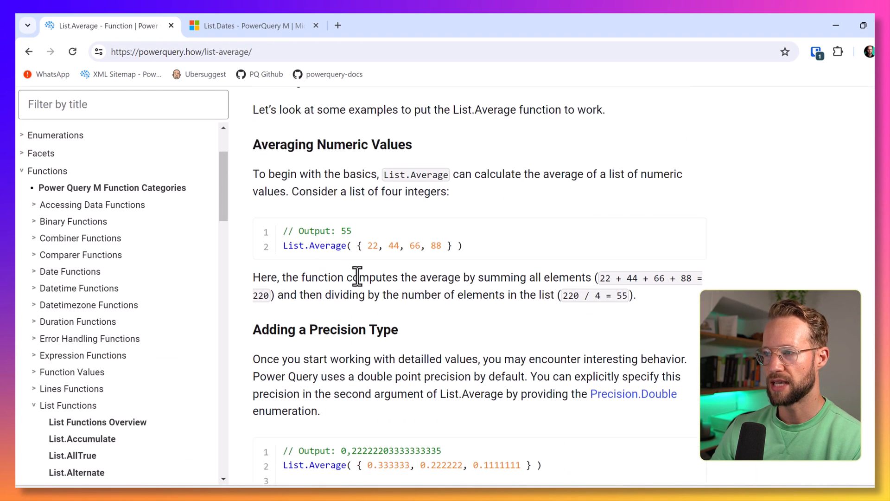
scroll(down, 3)
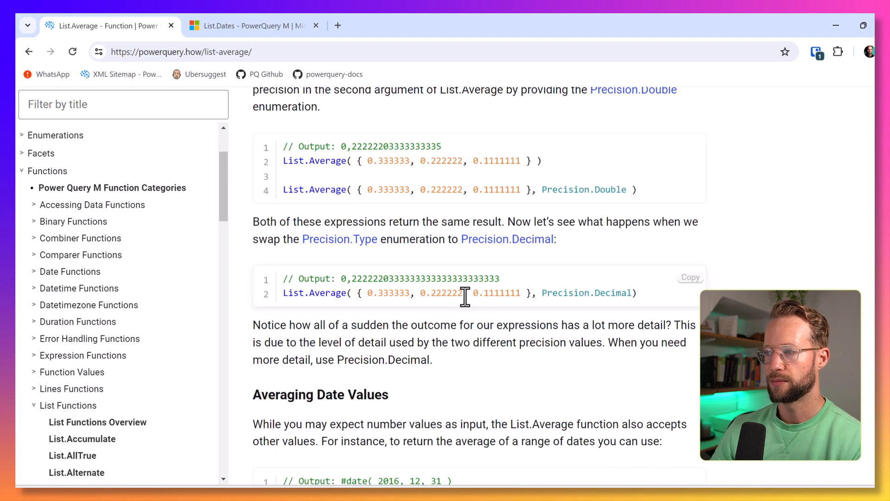
mouse_move(406, 271)
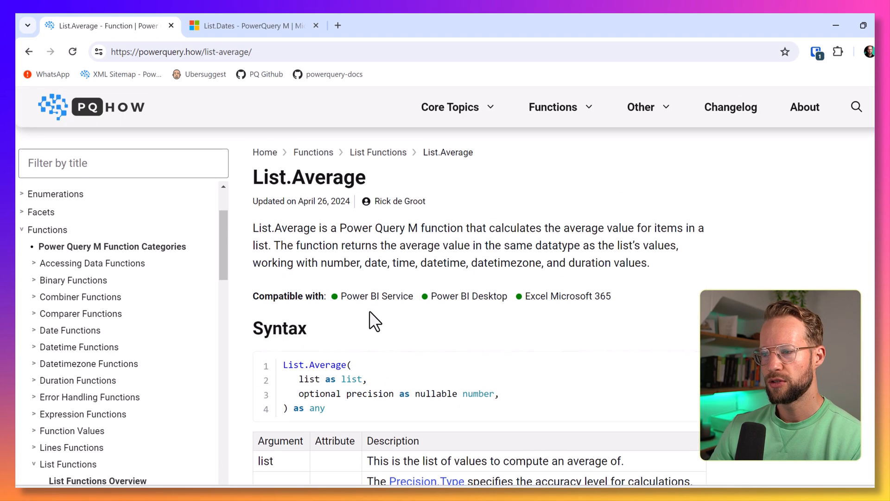
scroll(down, 3)
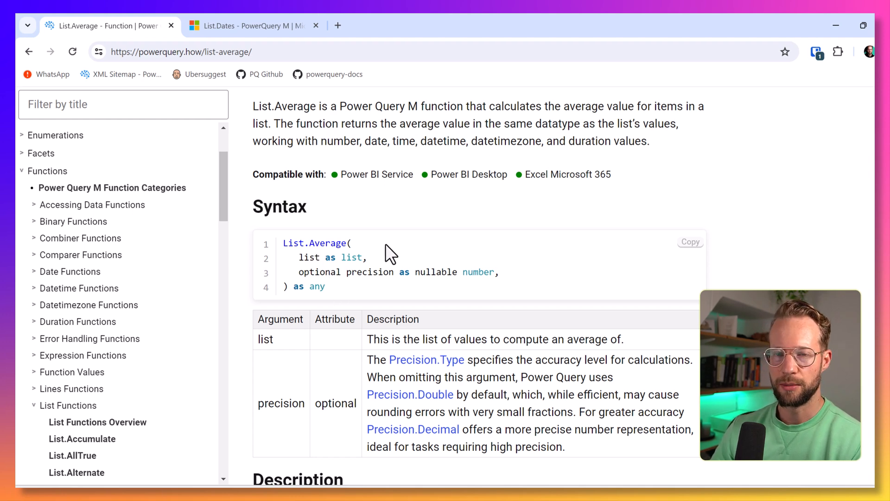
mouse_move(364, 295)
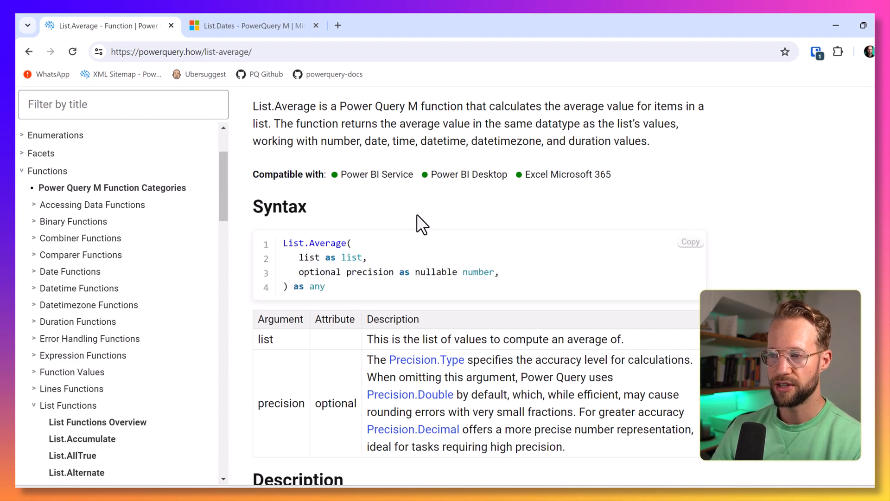
scroll(down, 3)
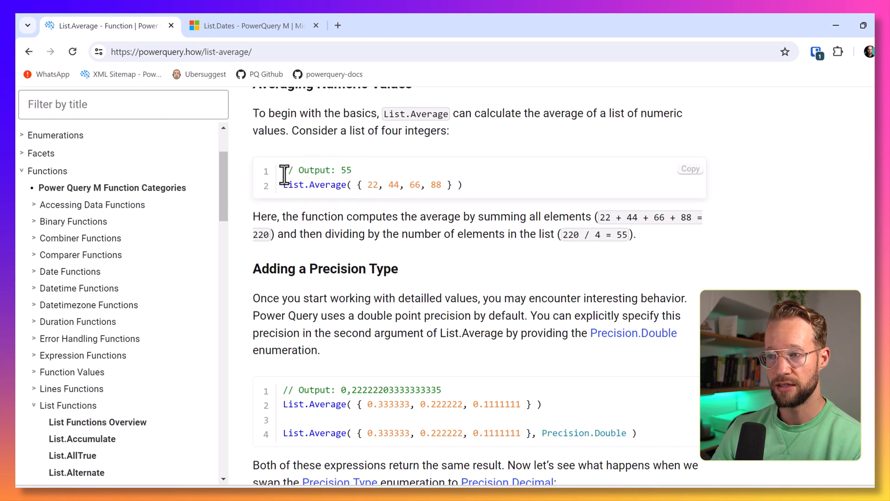
mouse_move(336, 206)
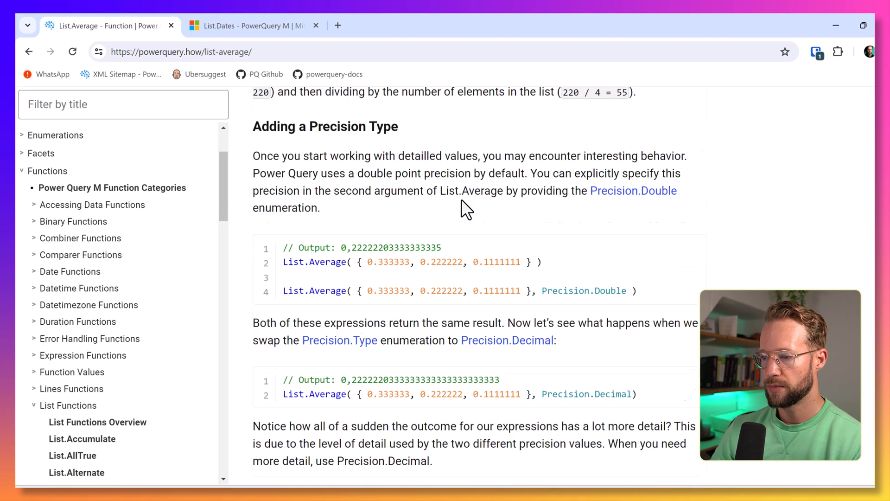
scroll(down, 3)
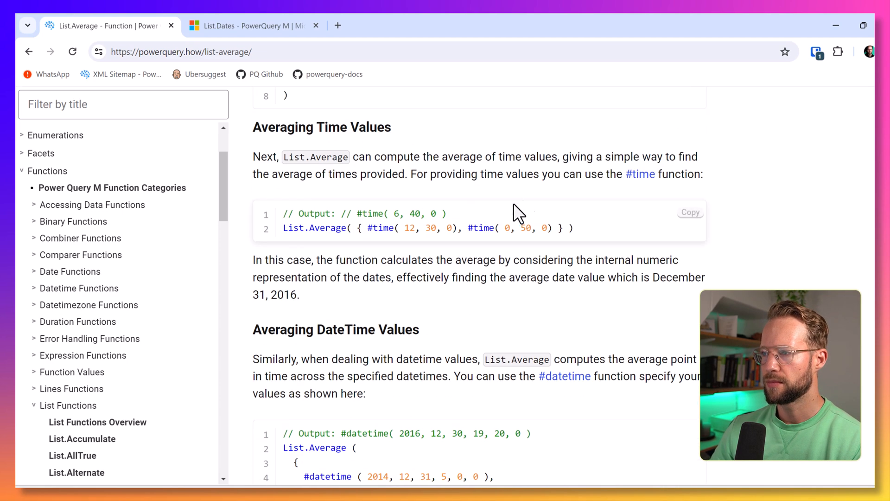
mouse_move(497, 267)
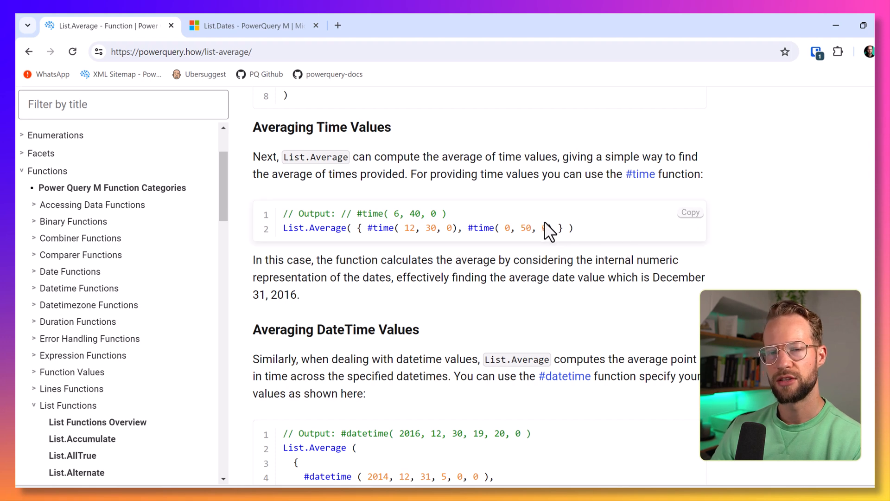
- Copy the Averaging Time Values example code, then scroll to the DateTime example
click(690, 211)
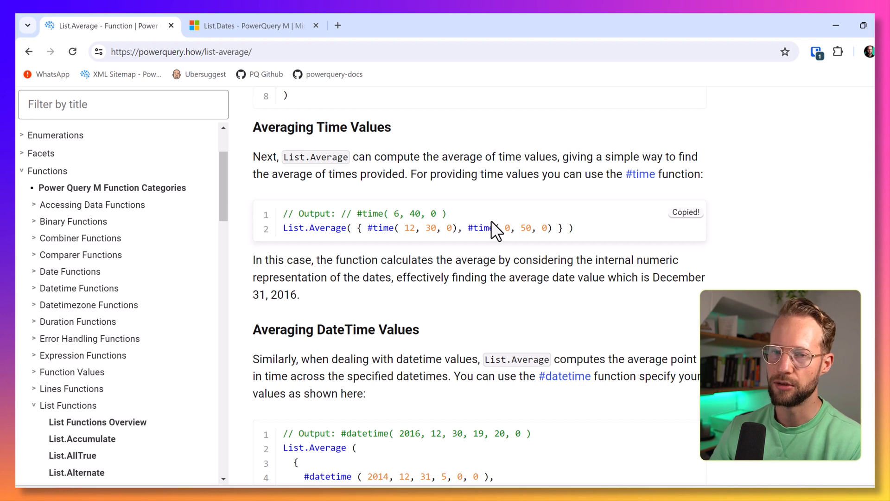
mouse_move(344, 231)
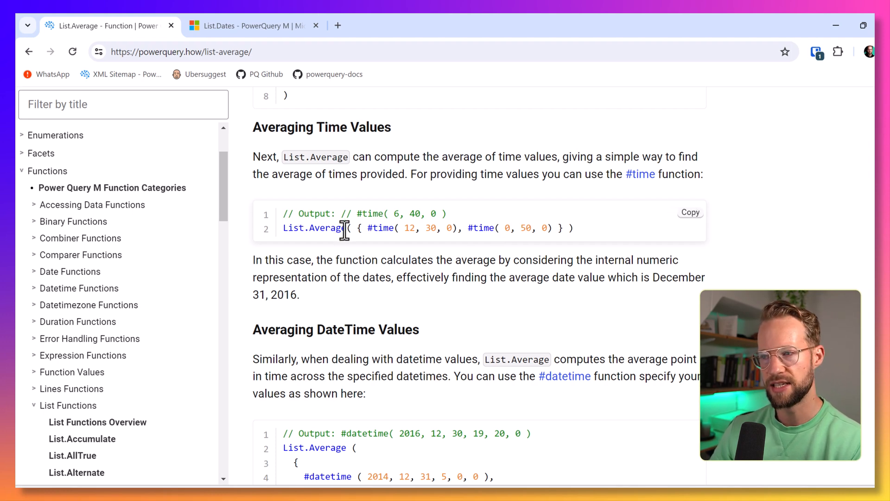
mouse_move(528, 205)
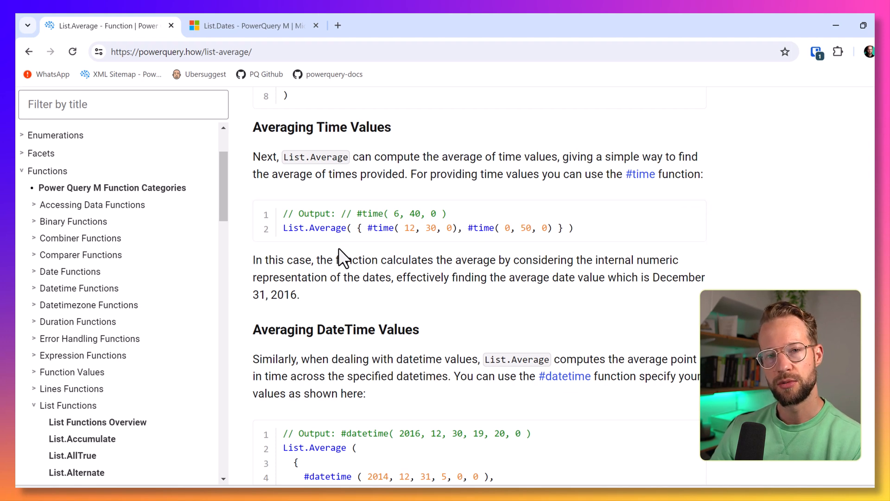
scroll(down, 3)
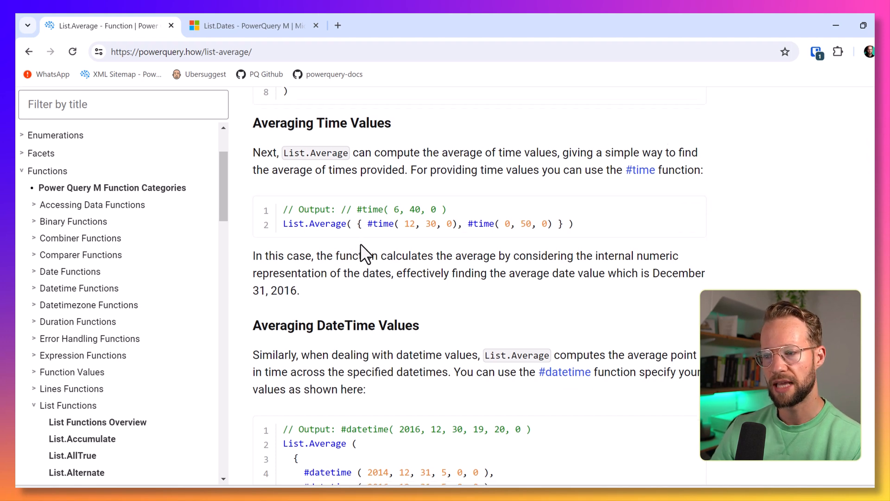
scroll(down, 3)
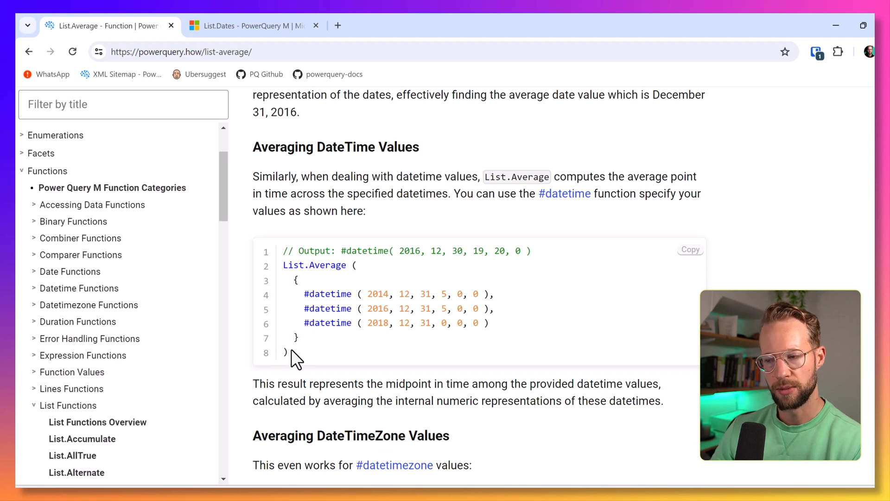
mouse_move(325, 326)
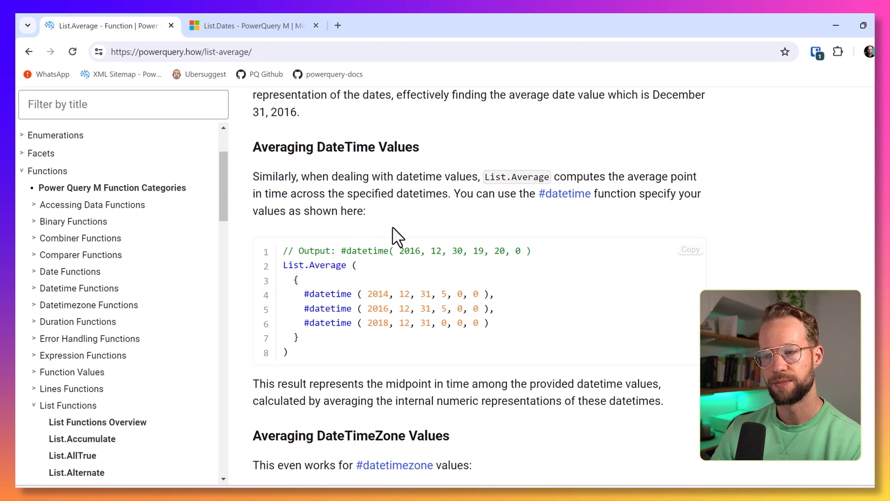
scroll(down, 3)
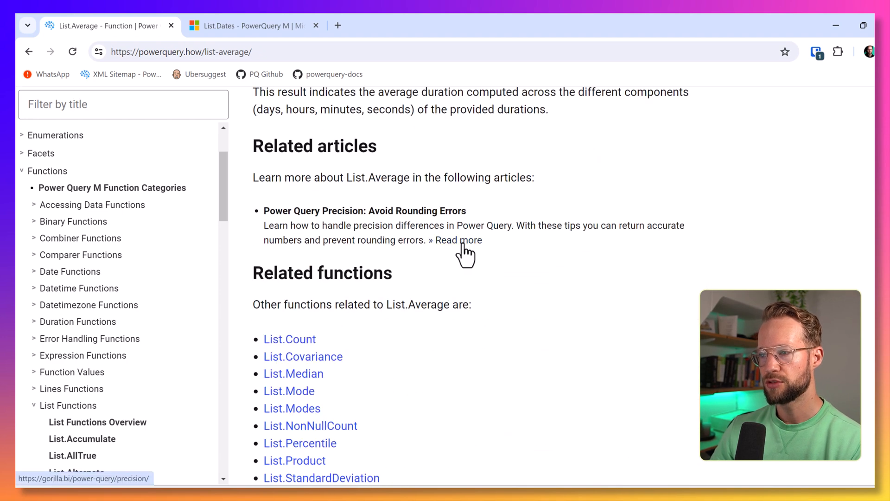
scroll(down, 3)
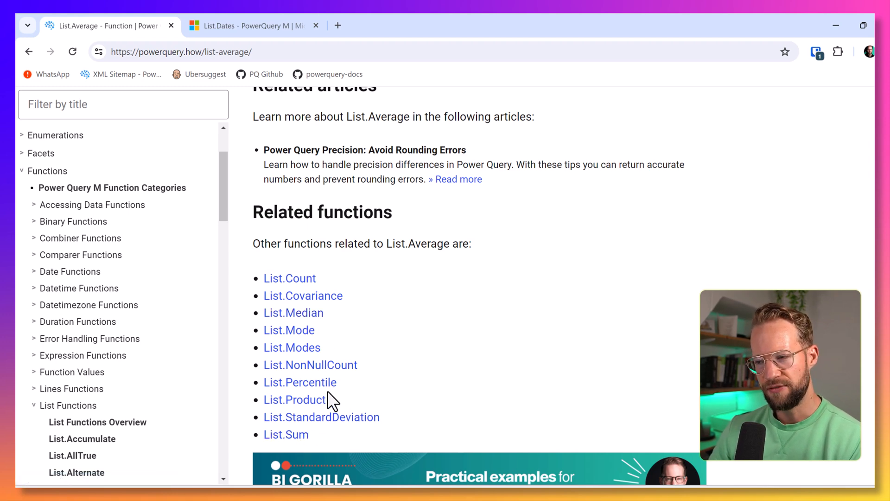
mouse_move(355, 372)
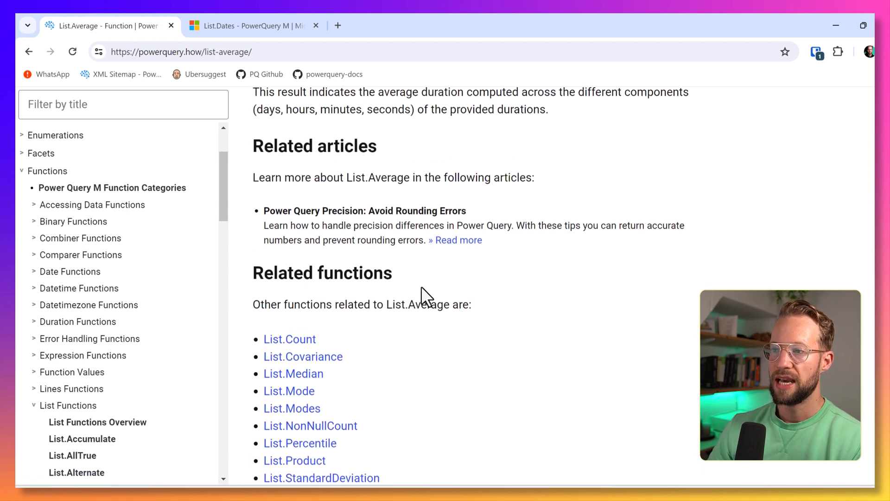
scroll(up, 3)
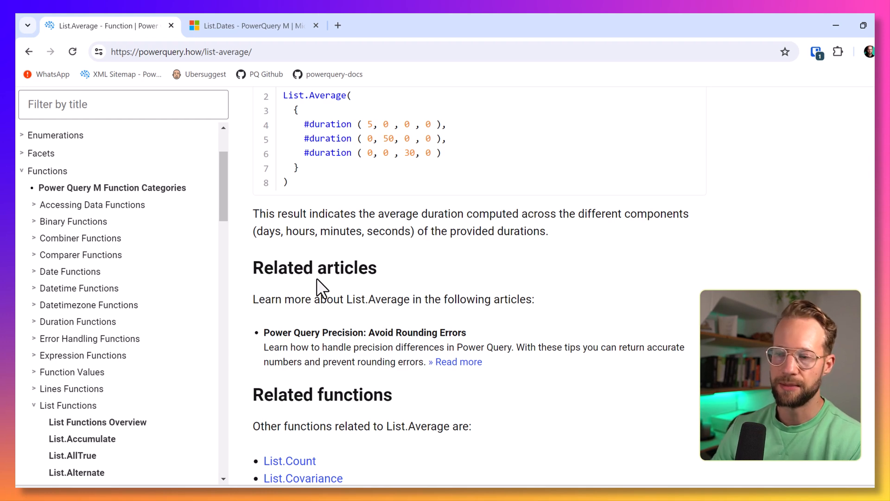
mouse_move(334, 334)
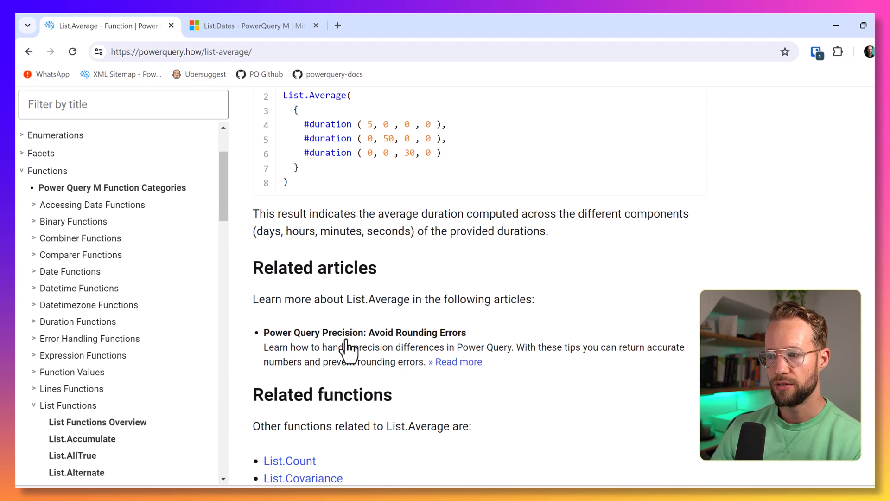
mouse_move(341, 340)
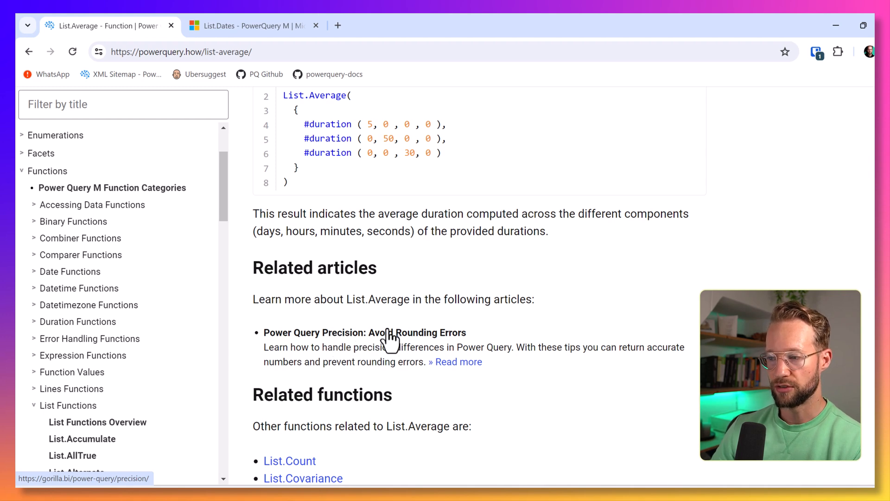
- Open the 'Power Query Precision: Avoid Rounding Errors' article and scroll to the List.Generate images
click(365, 332)
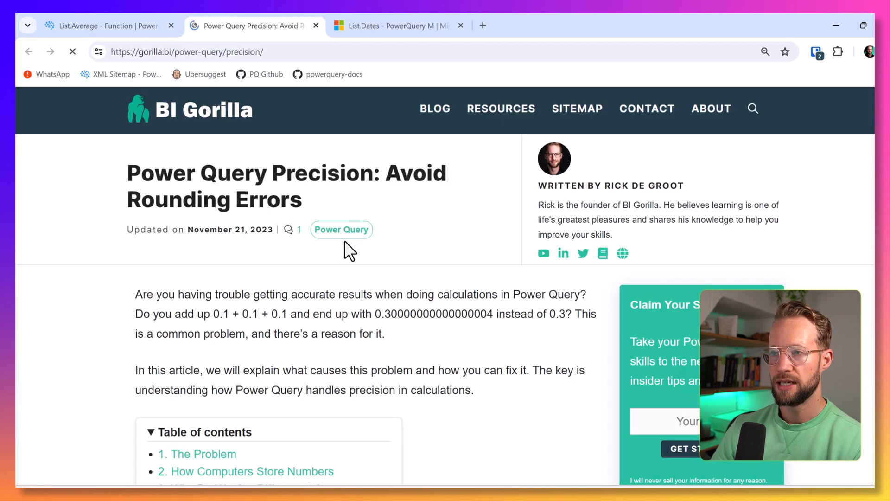
scroll(down, 3)
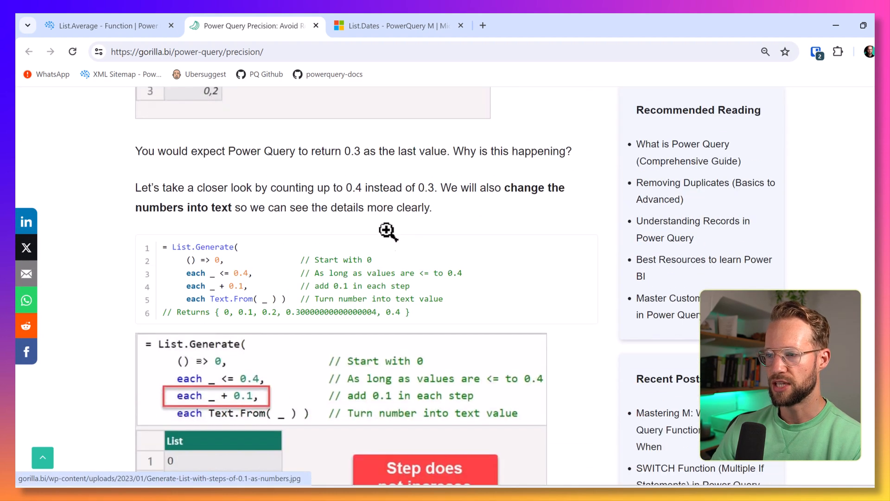
scroll(down, 3)
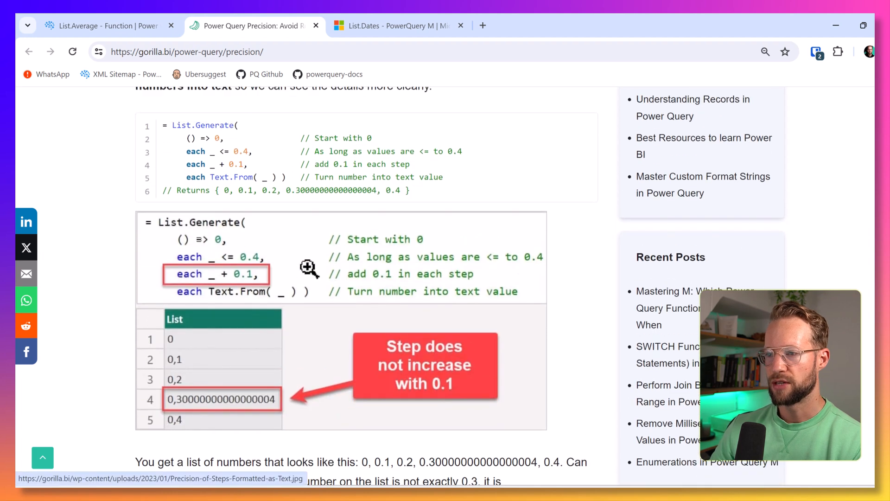
mouse_move(248, 292)
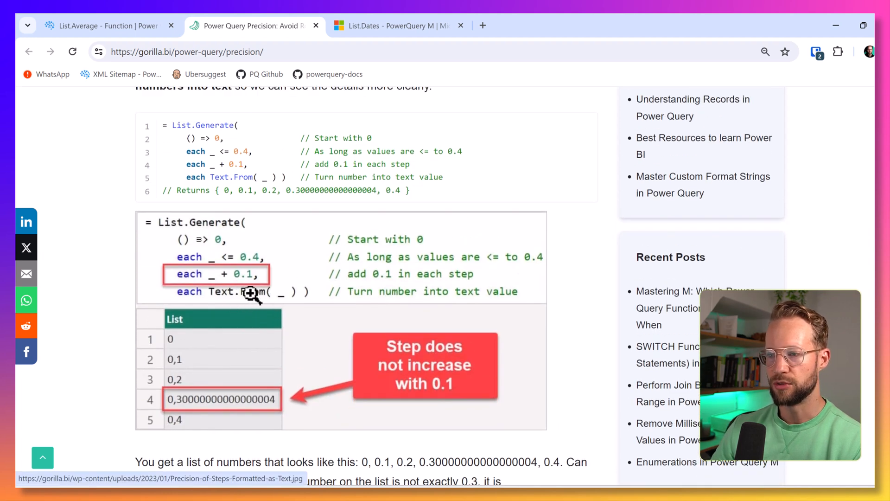
mouse_move(210, 380)
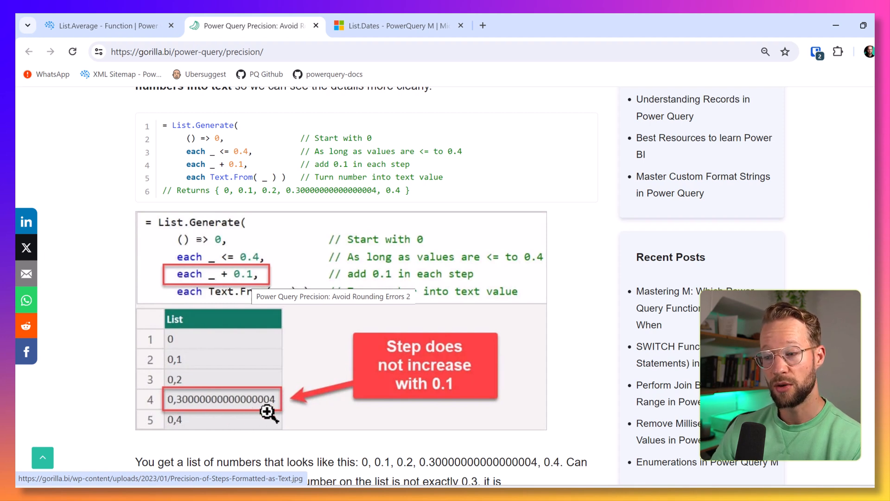
mouse_move(279, 413)
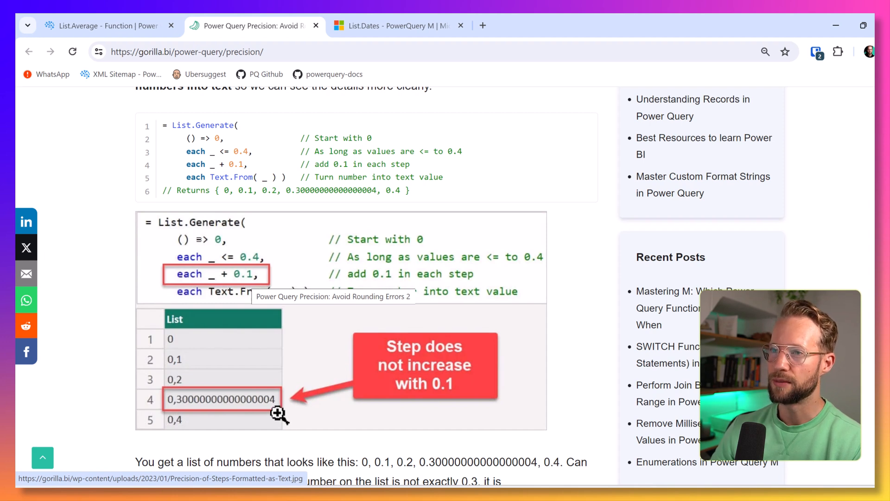
mouse_move(106, 26)
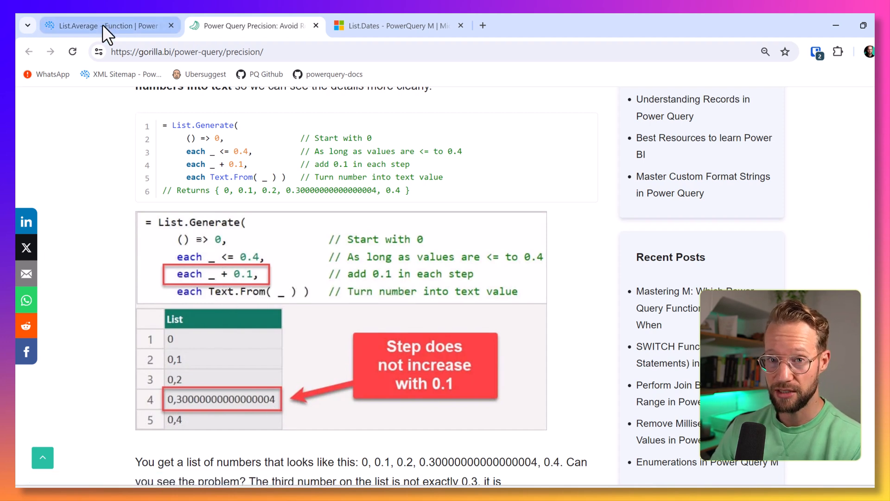
- Back on List.Average, expand Enumeration Values in the sidebar and scroll to the Day entries
click(102, 25)
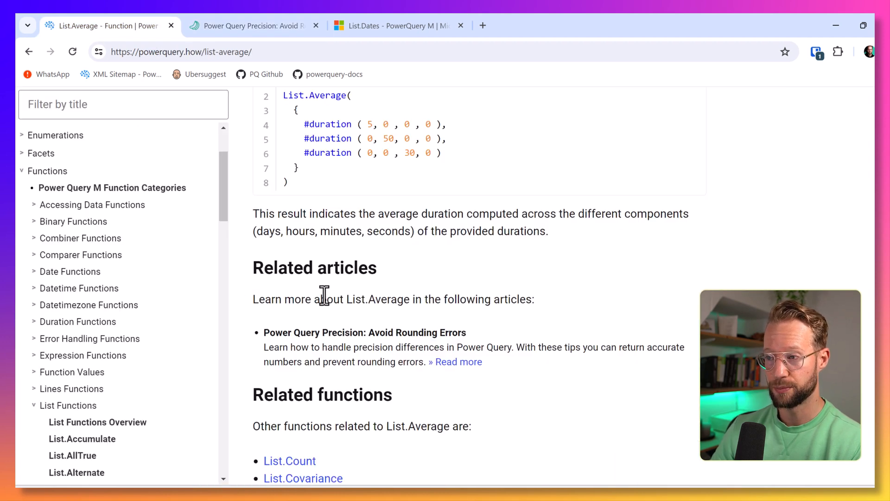
mouse_move(154, 207)
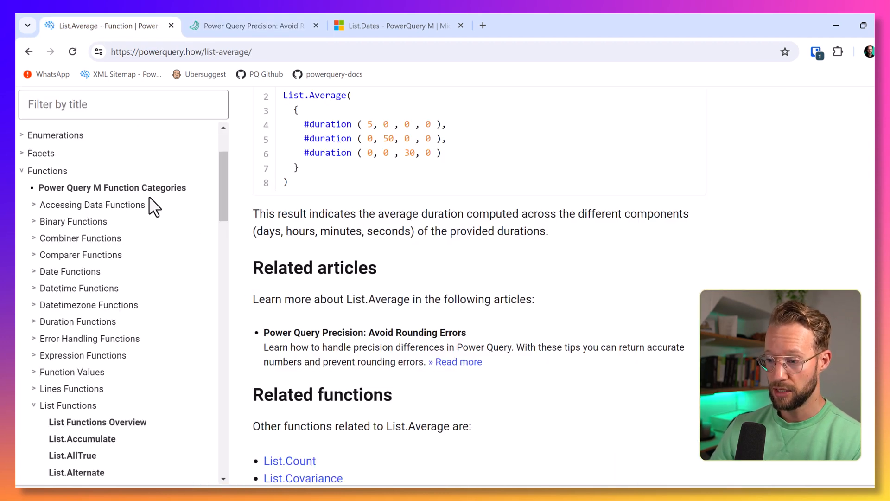
mouse_move(80, 177)
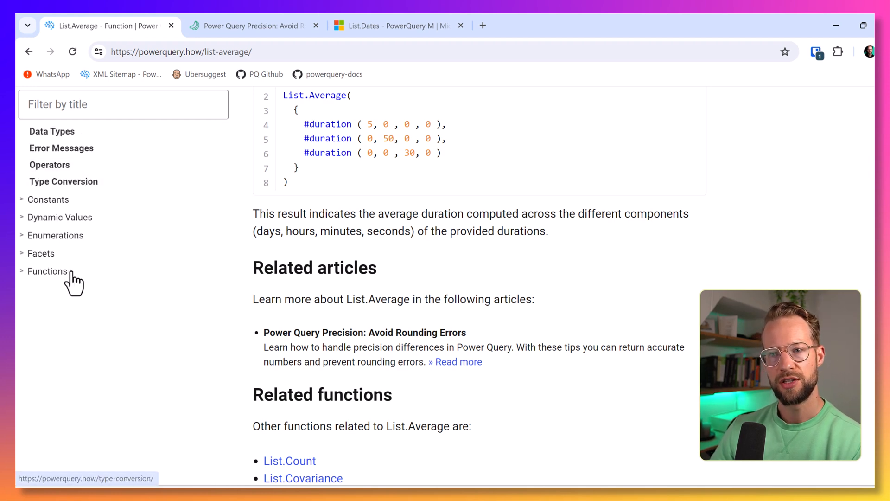
click(56, 235)
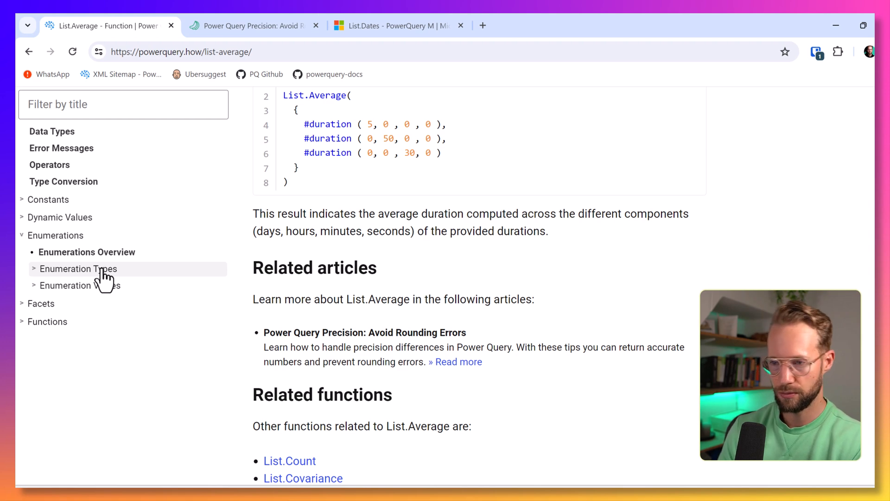
click(80, 285)
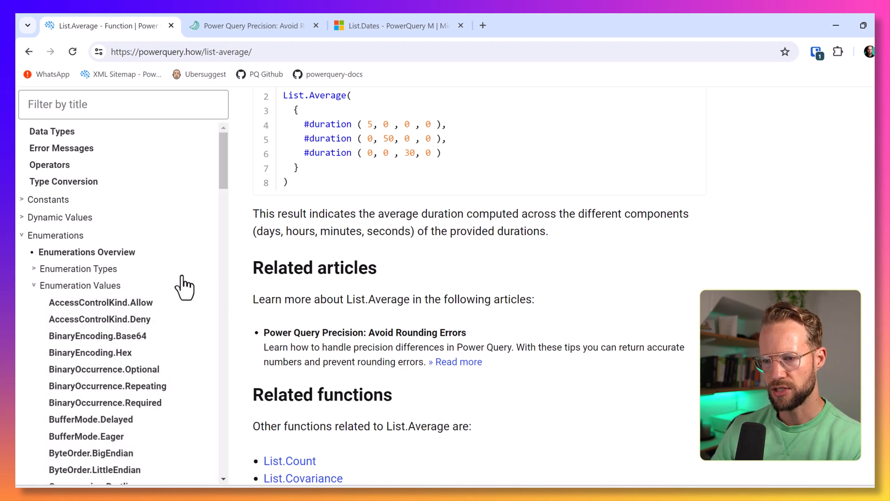
scroll(down, 3)
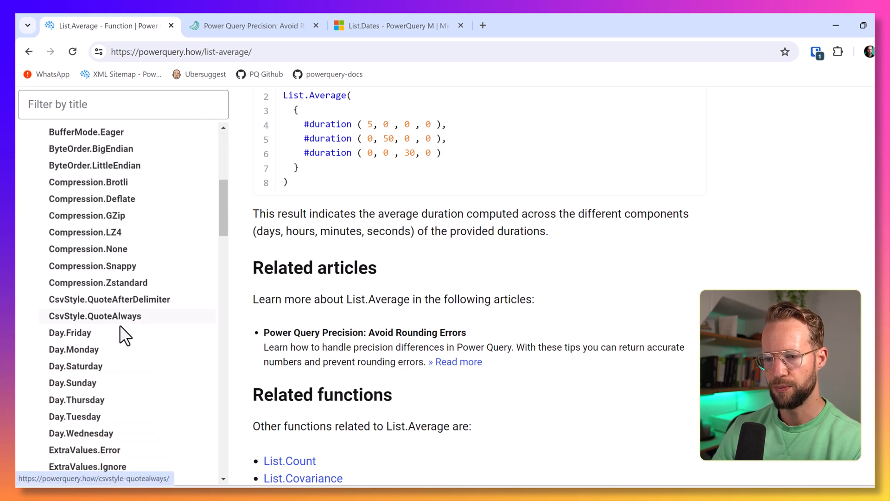
scroll(down, 3)
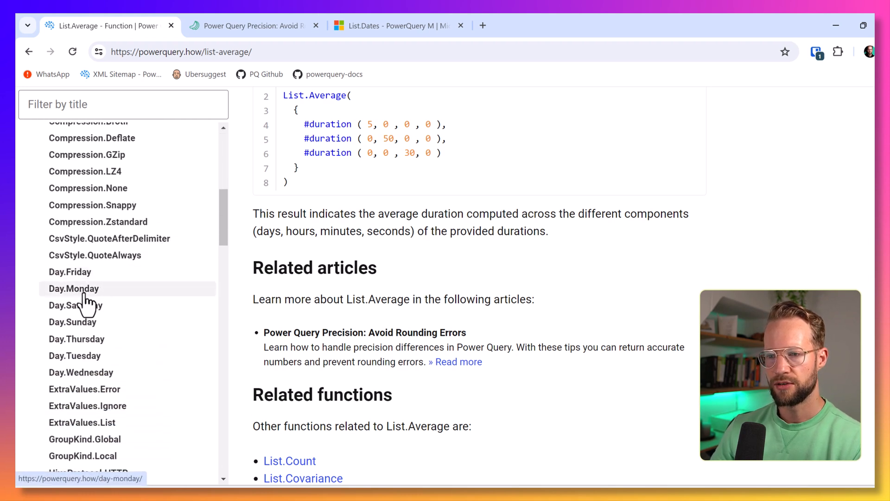
- Open Day.Monday and scroll through its Examples, Related enumerations and Applies to sections
click(73, 288)
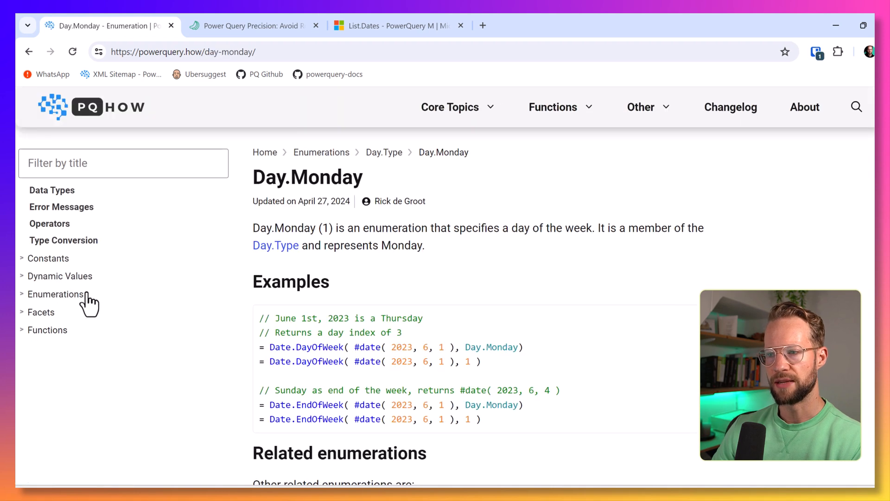
click(55, 294)
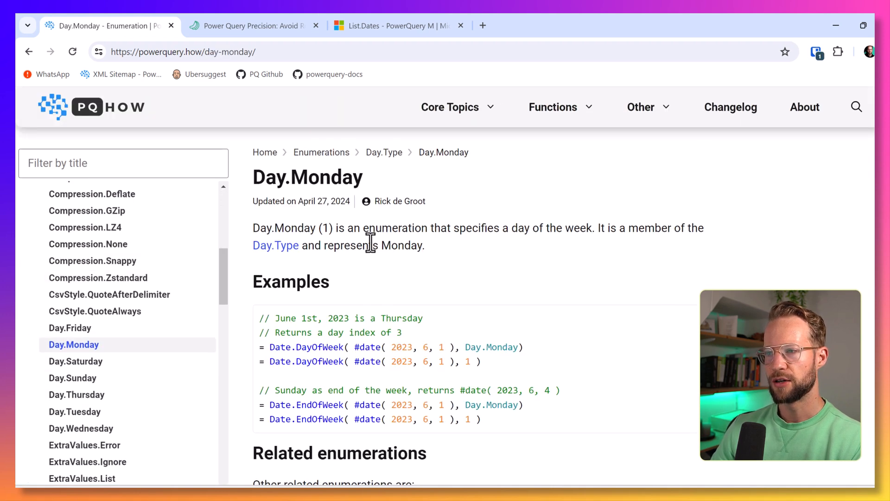
scroll(down, 3)
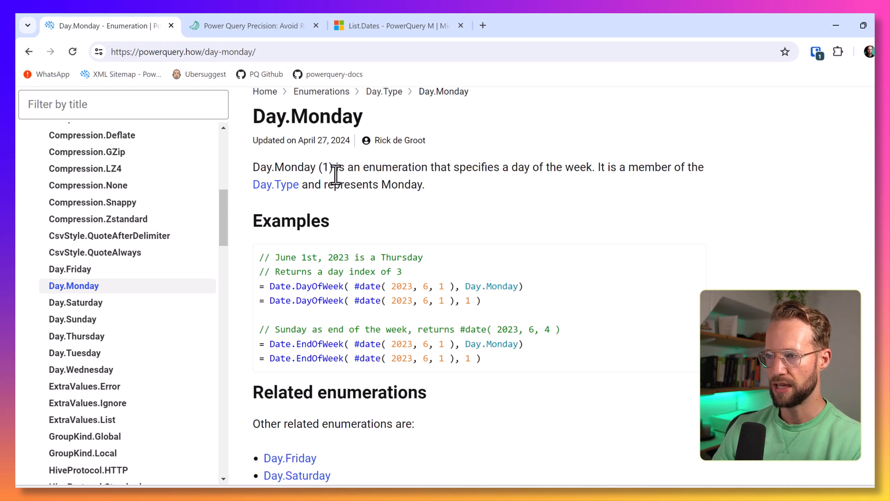
mouse_move(504, 187)
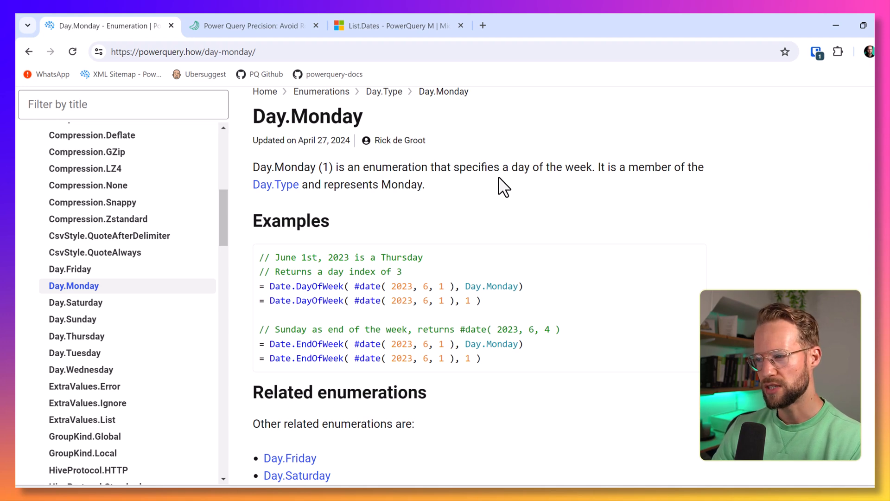
scroll(down, 3)
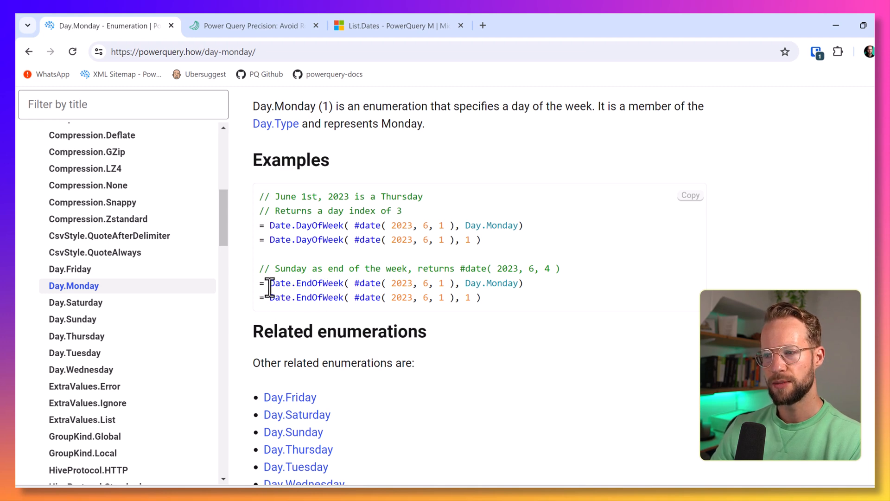
mouse_move(363, 298)
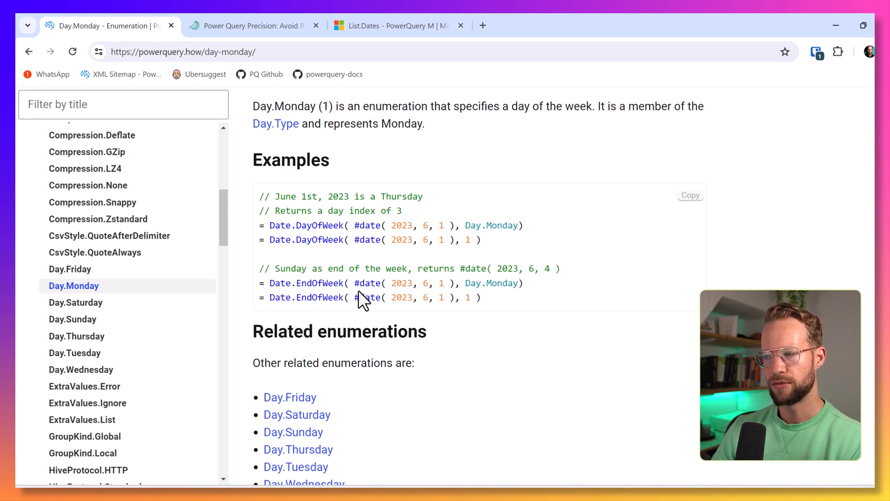
mouse_move(352, 286)
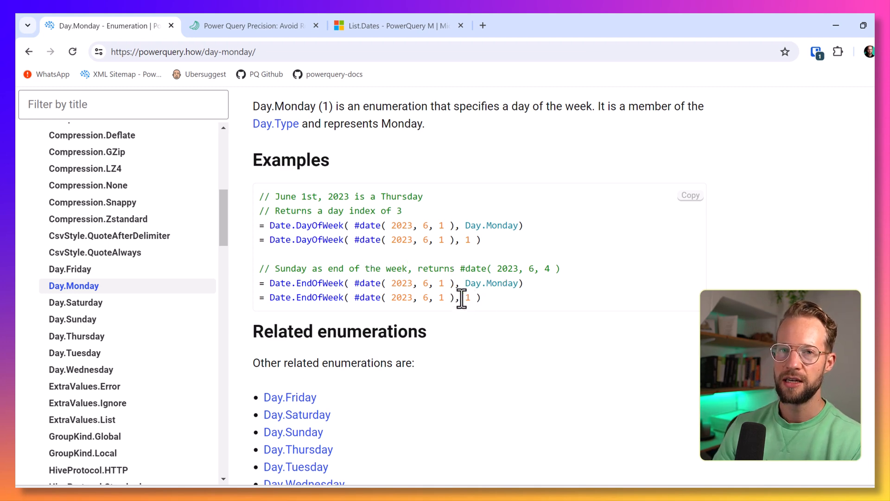
scroll(down, 3)
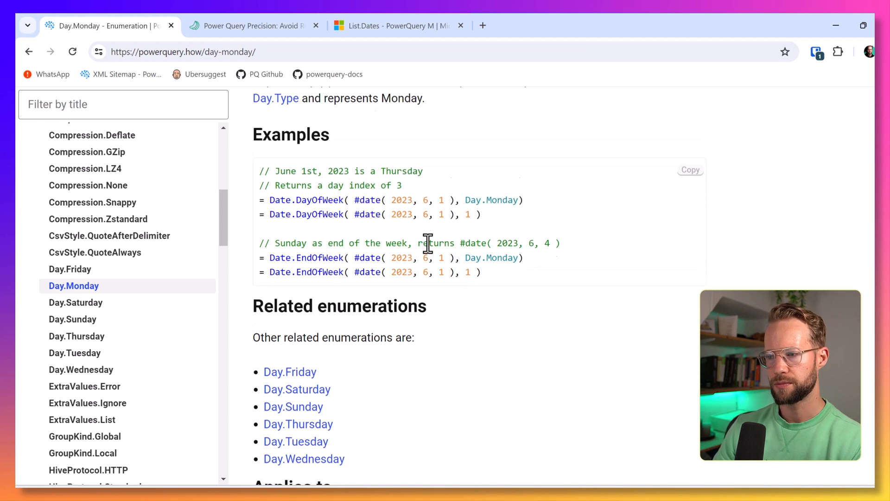
scroll(down, 3)
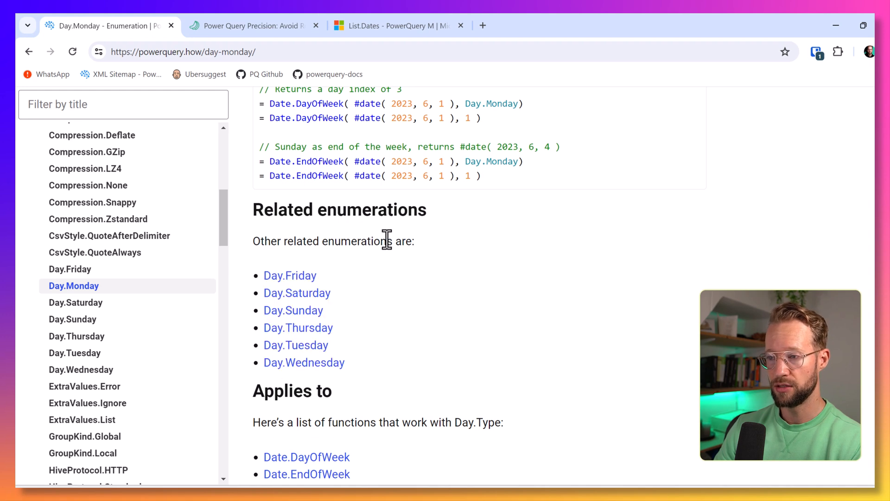
scroll(down, 3)
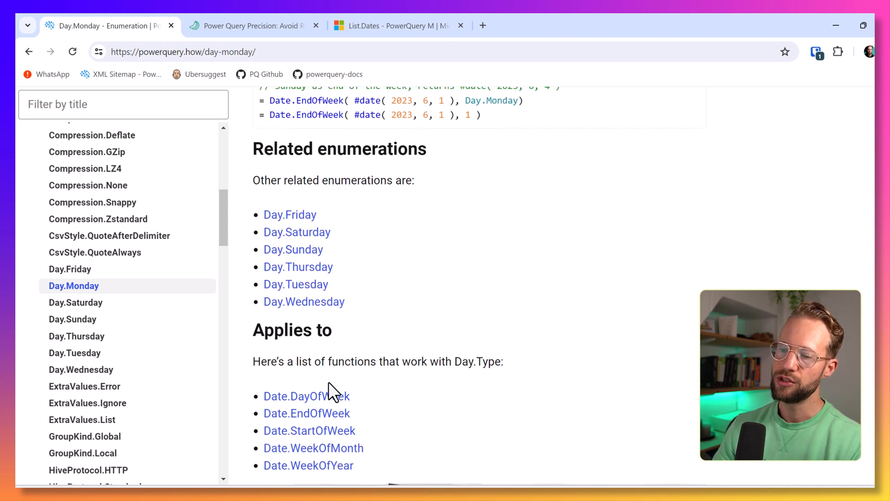
scroll(down, 3)
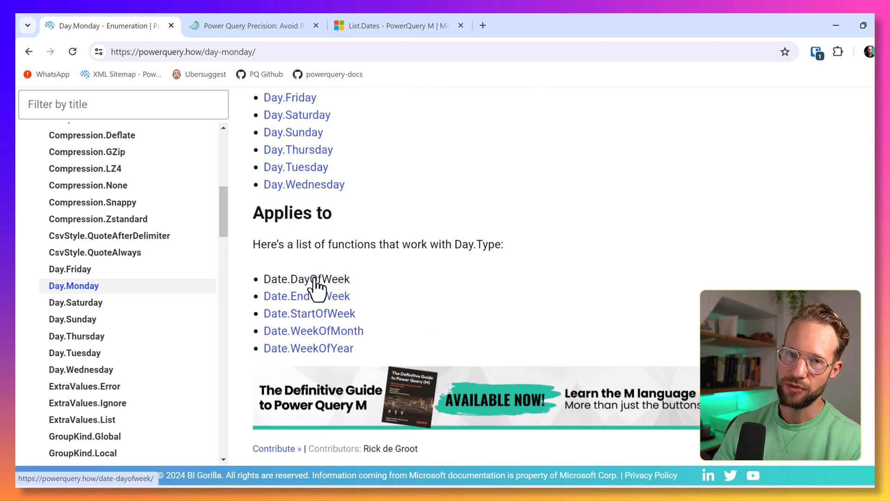
mouse_move(301, 296)
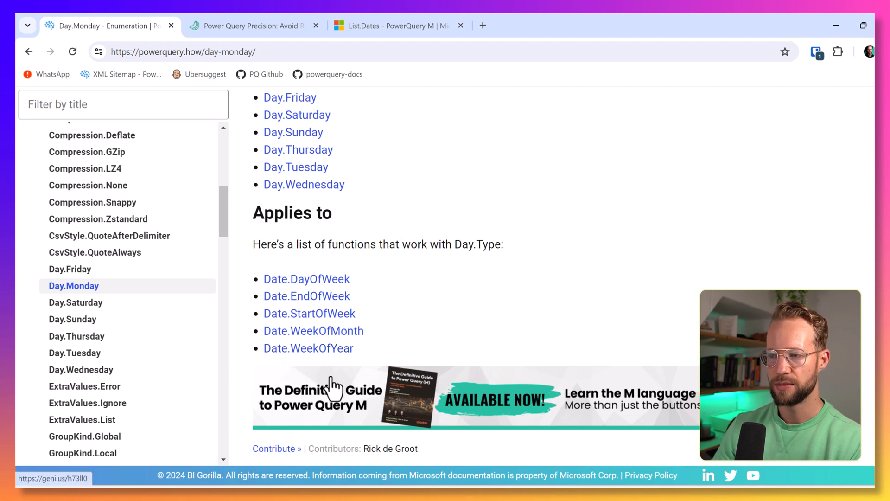
- Open the Date.WeekOfYear article from Applies to and scroll into it
click(309, 348)
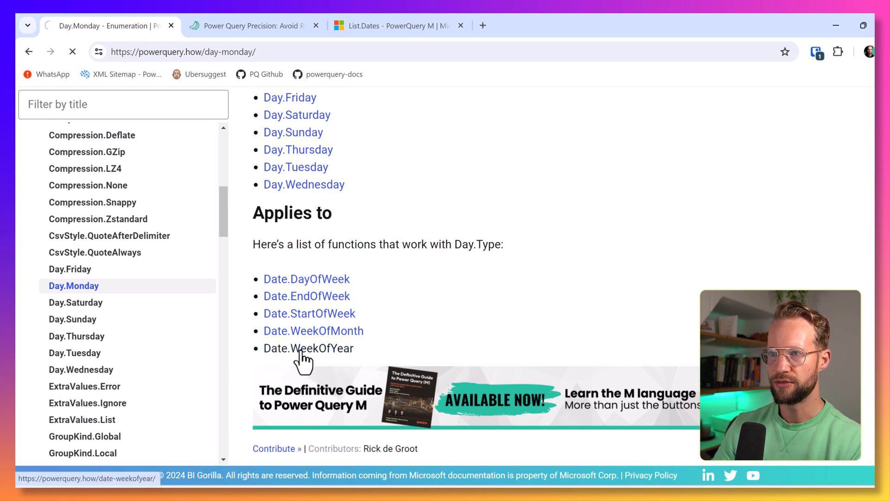
click(309, 349)
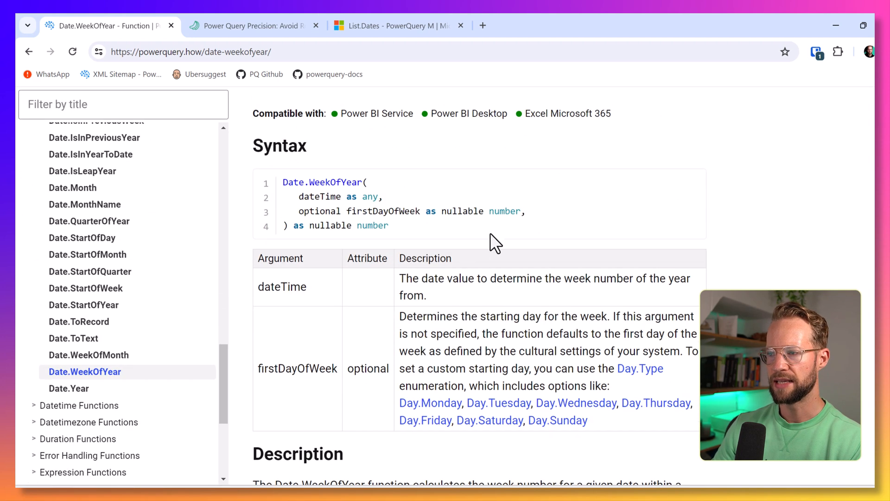
mouse_move(402, 316)
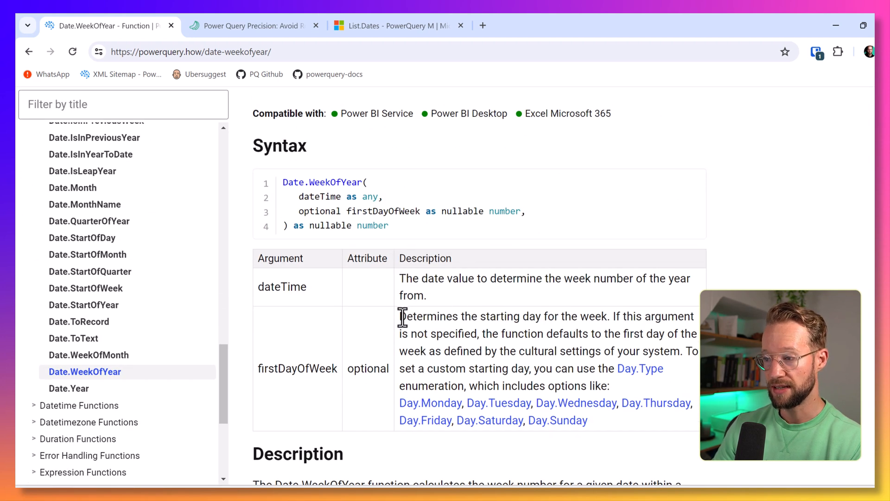
mouse_move(546, 261)
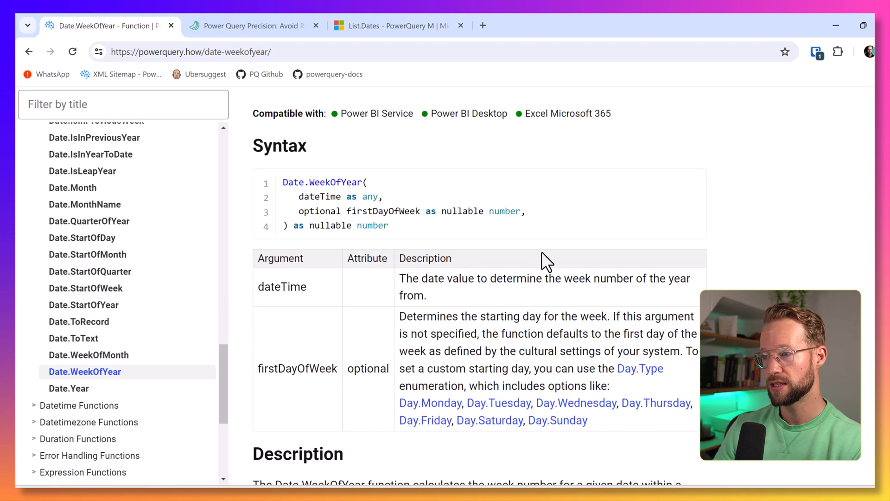
scroll(down, 3)
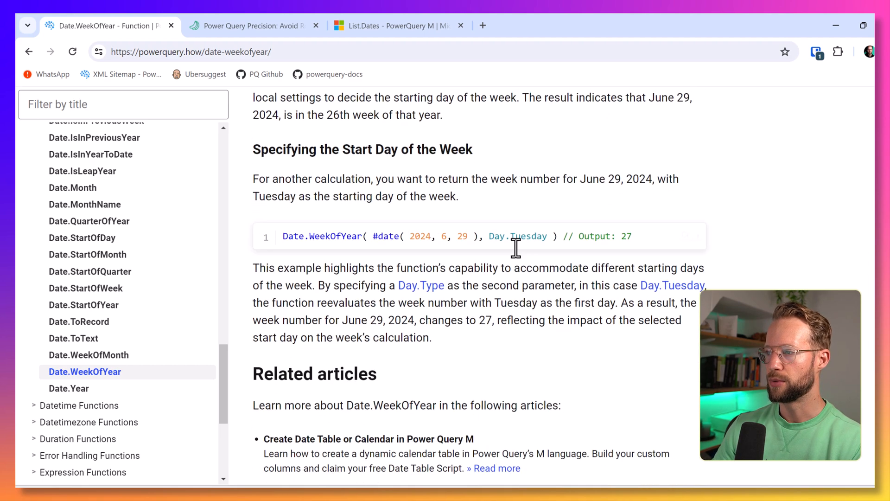
- Scroll through the linked examples to the bottom and open the Contribute 'Share your idea' form
click(422, 286)
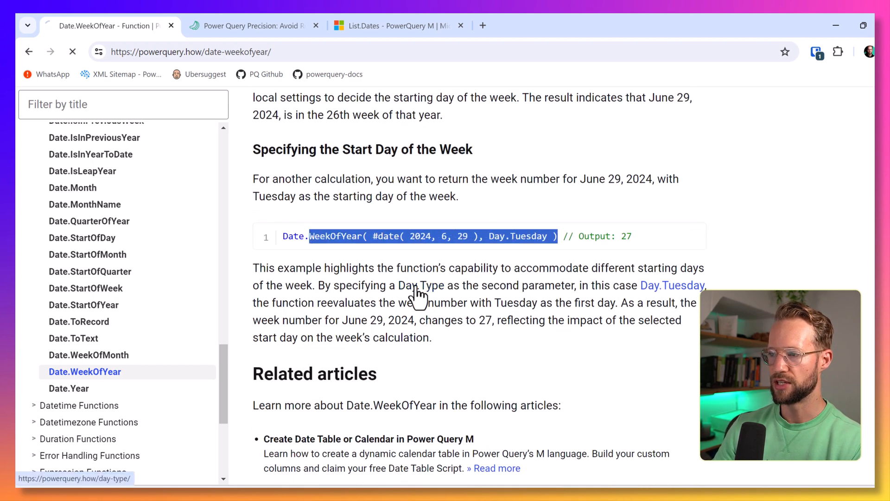
click(673, 285)
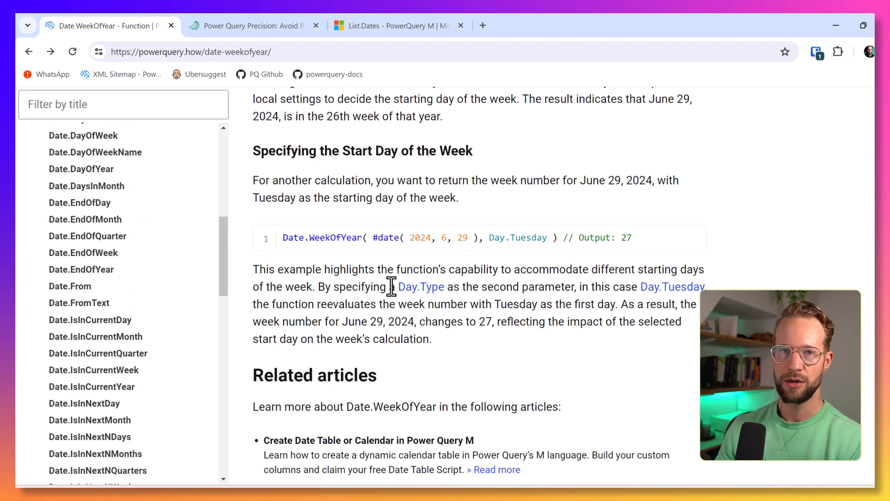
scroll(down, 3)
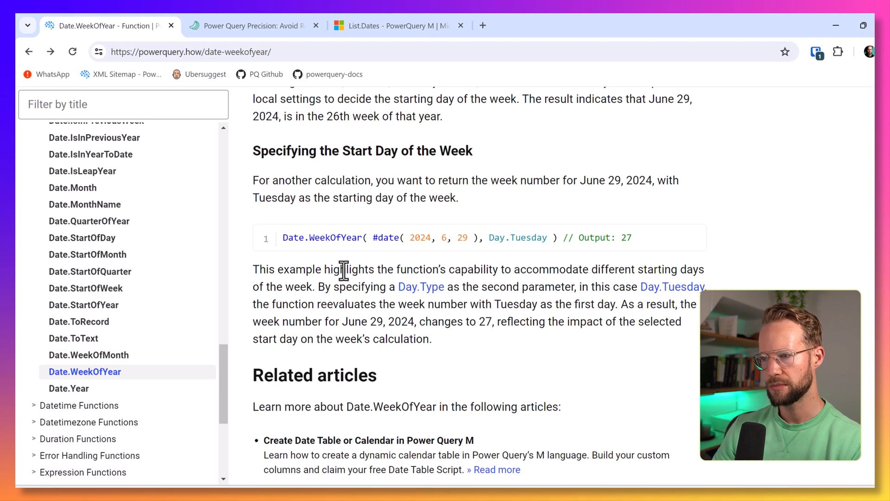
scroll(down, 3)
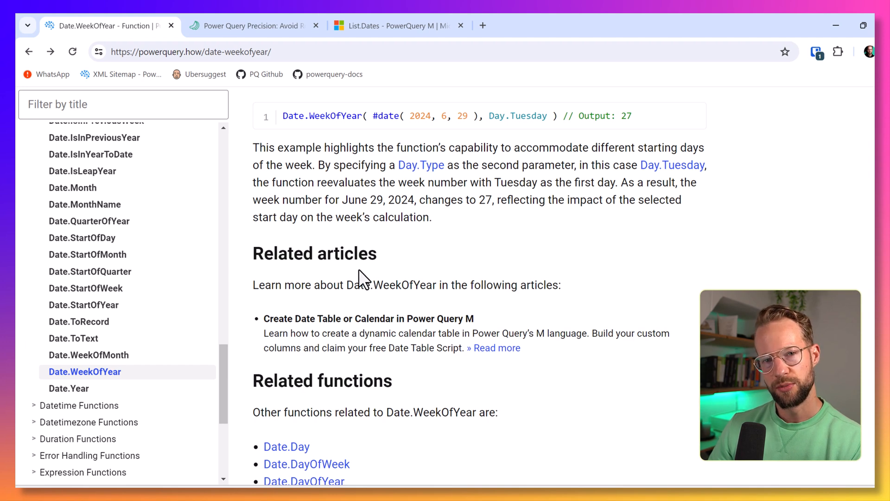
mouse_move(349, 235)
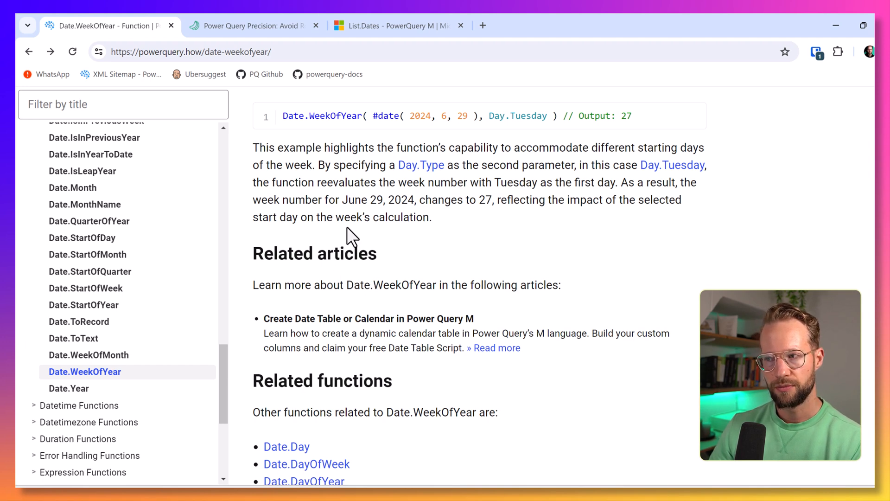
mouse_move(306, 221)
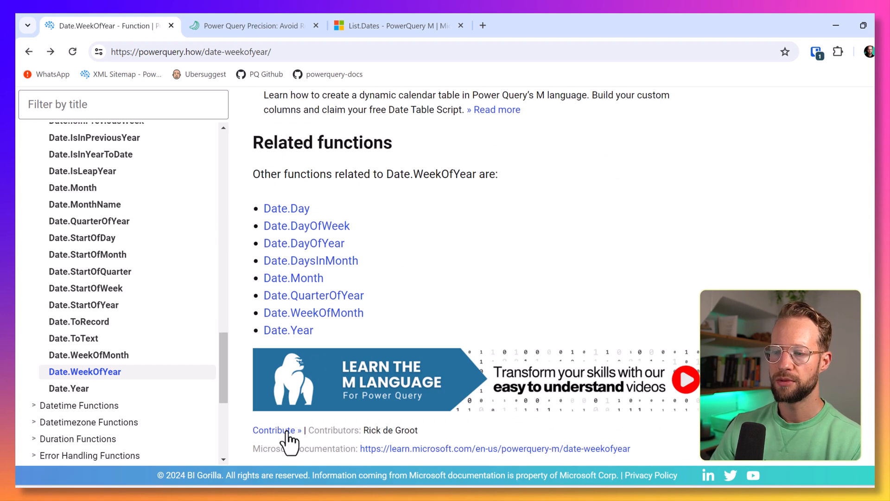
click(276, 429)
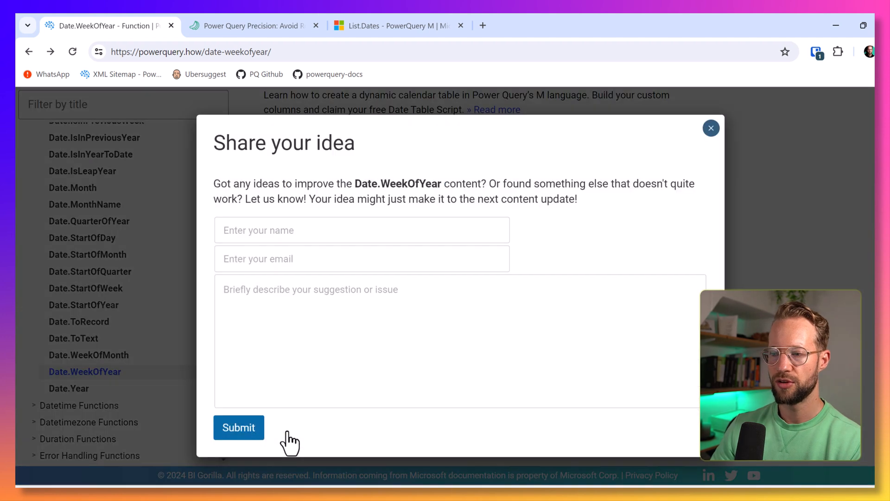